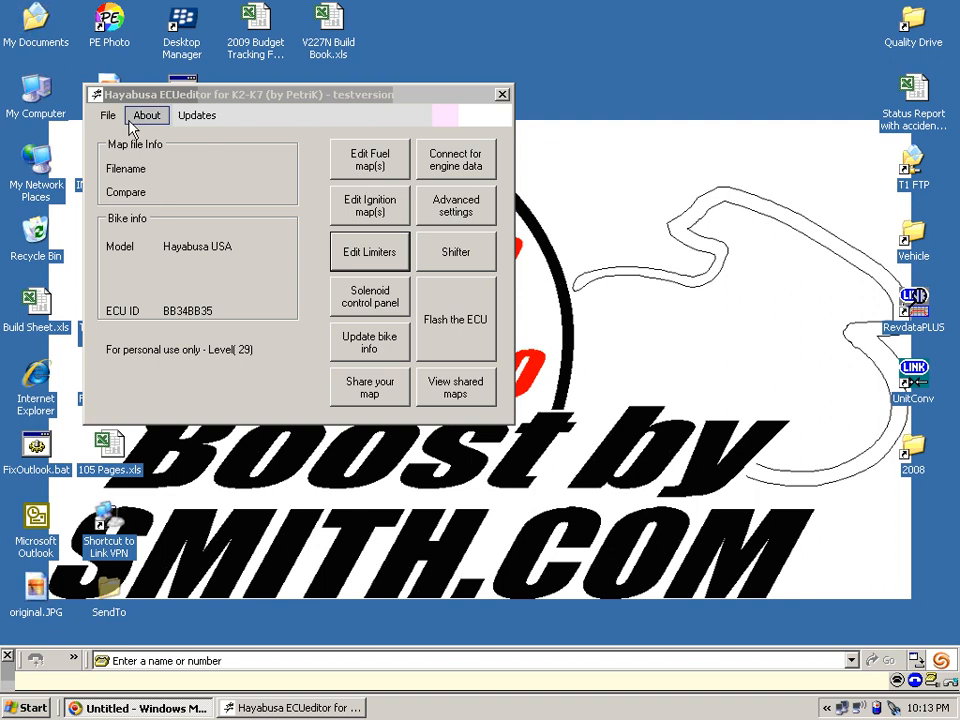
mouse_move(108, 114)
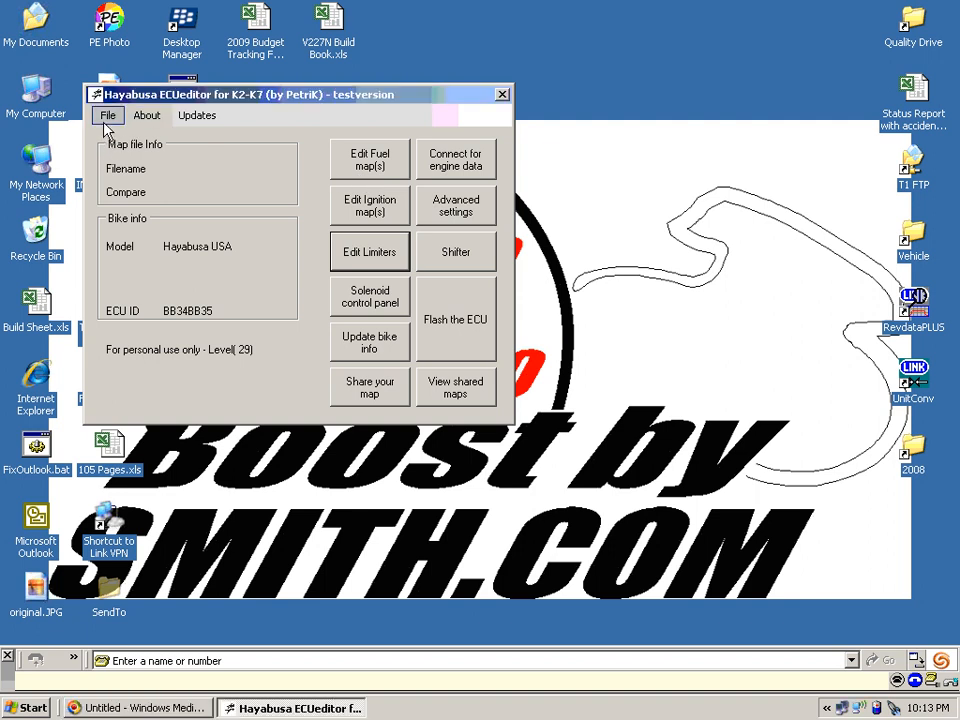
Generate a new US-model base map via File > New and acknowledge the confirmation
click(108, 114)
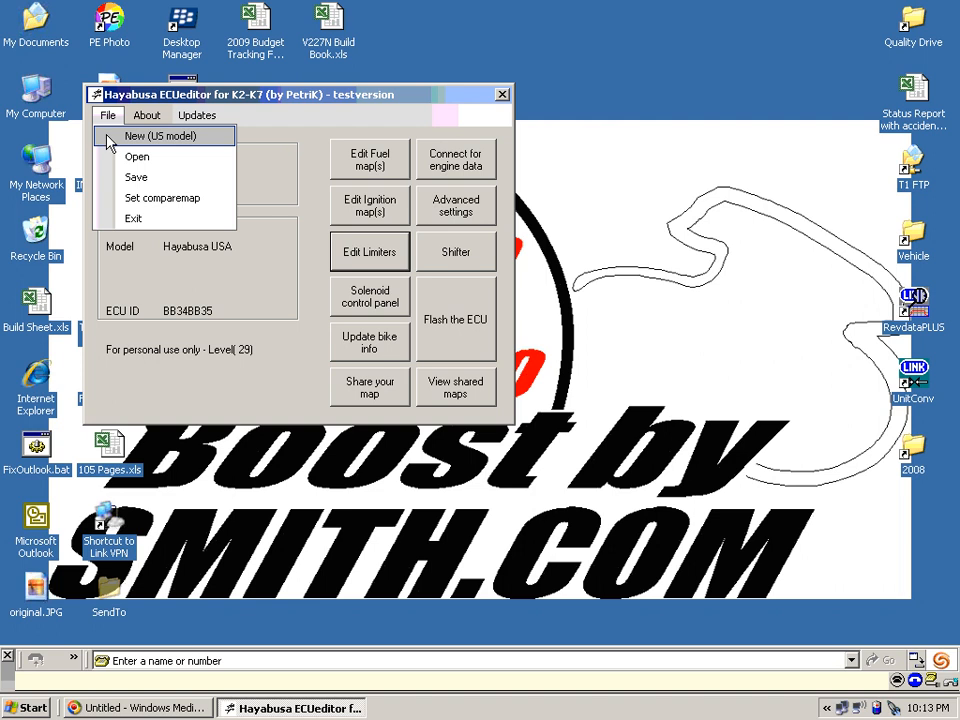
click(160, 136)
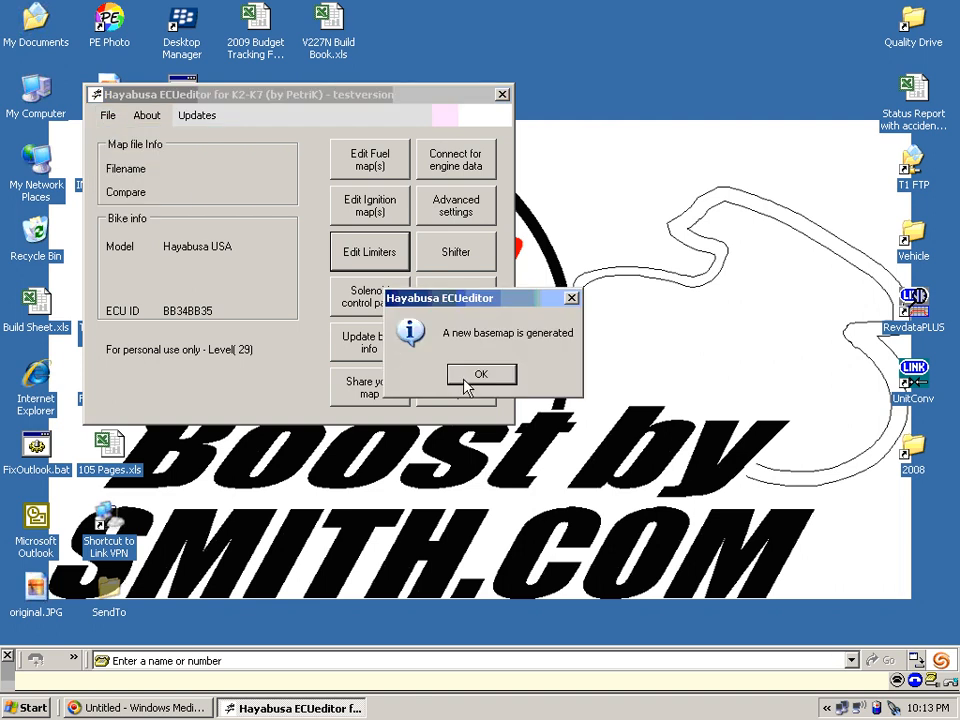
click(480, 374)
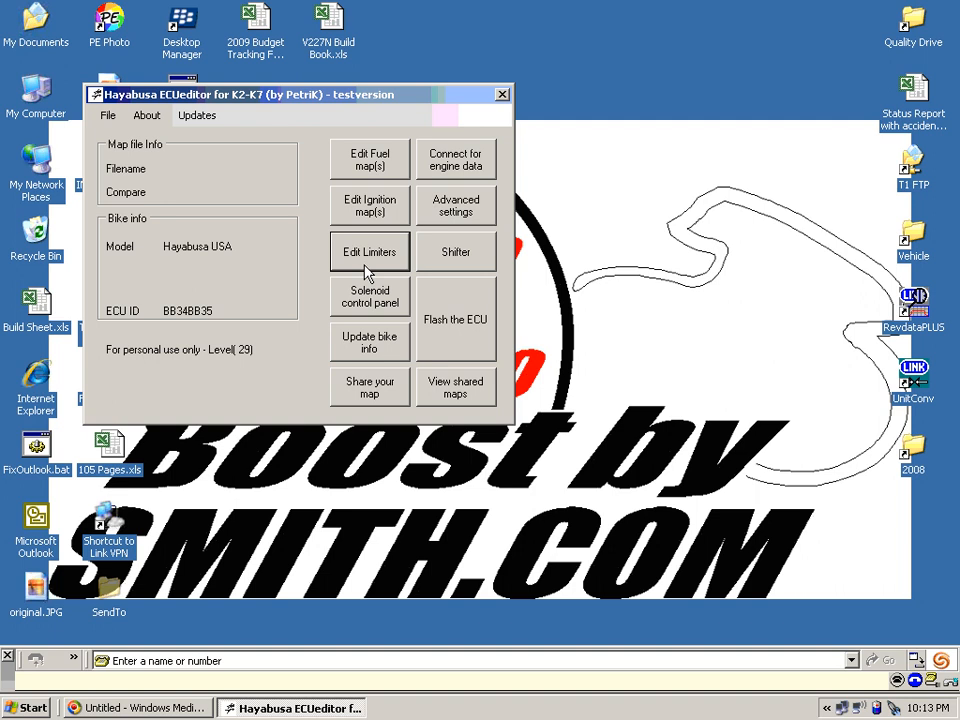
In Limiters, set rev limit 11200, remove the top speed limiter and choose fuel hardcut only
click(368, 252)
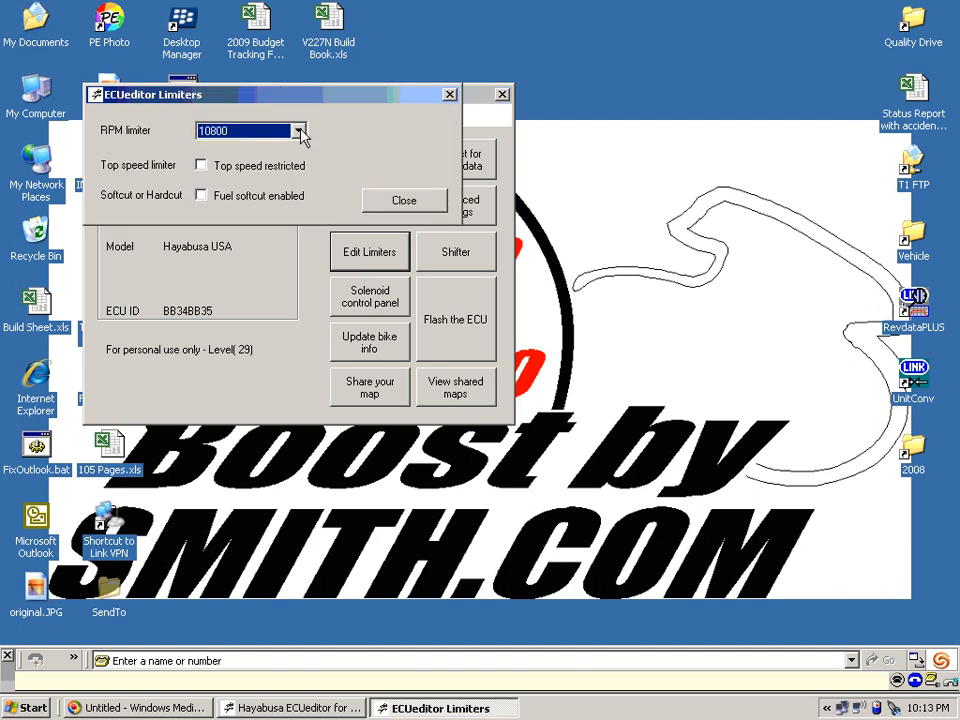
click(300, 132)
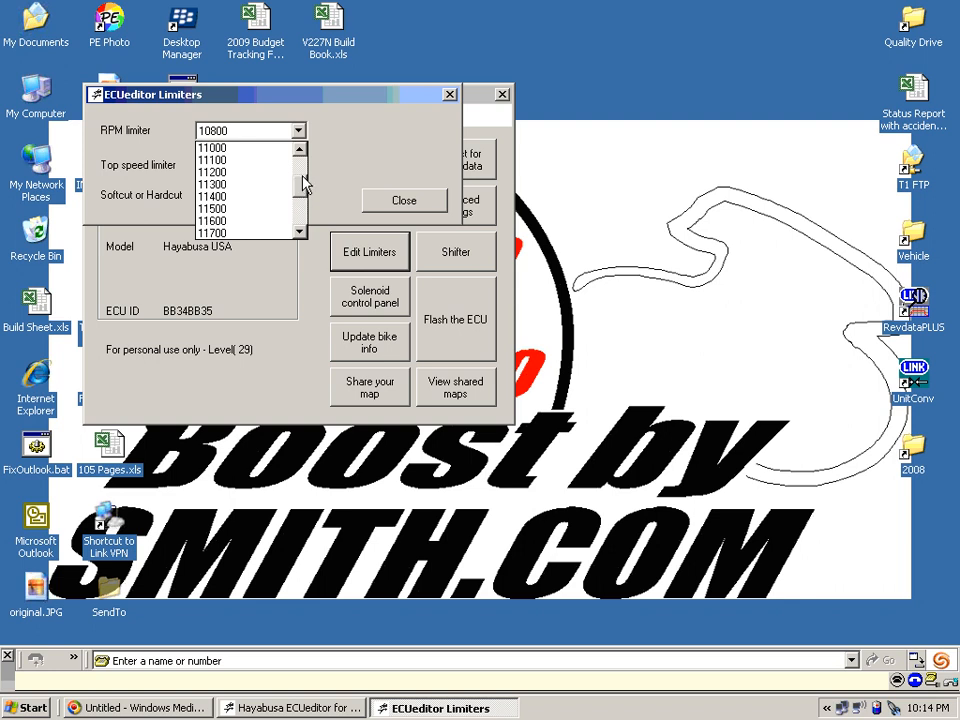
click(240, 172)
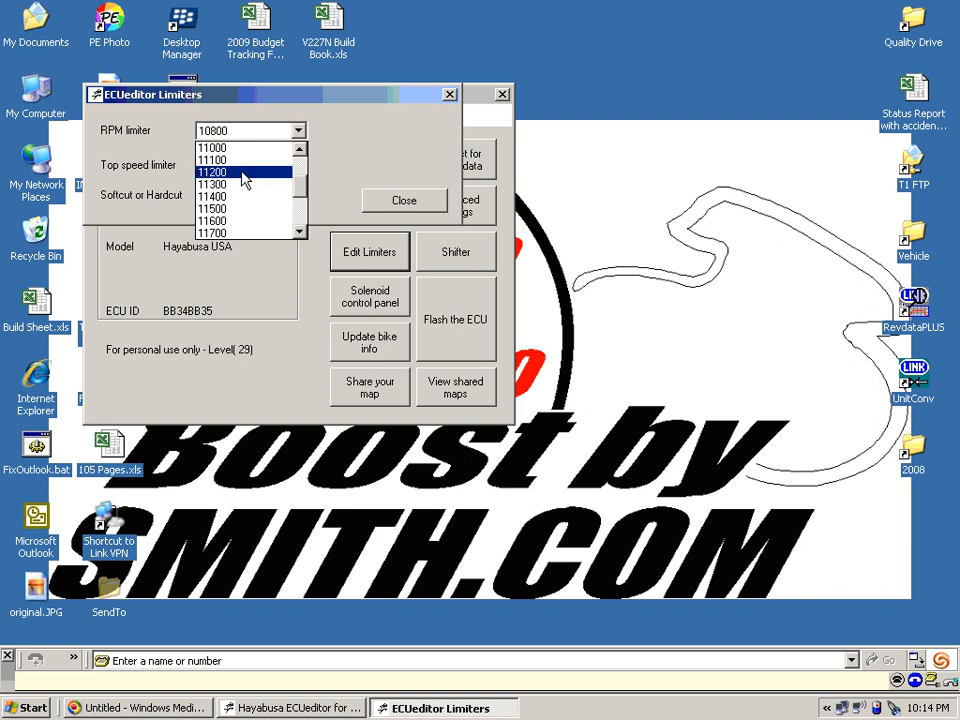
click(212, 172)
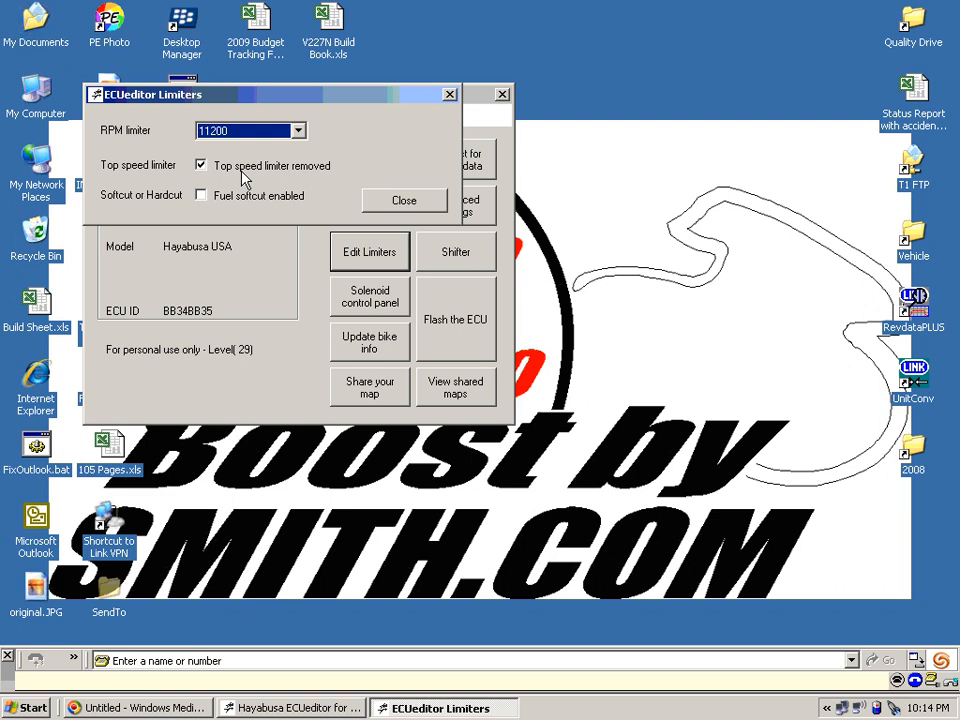
click(200, 164)
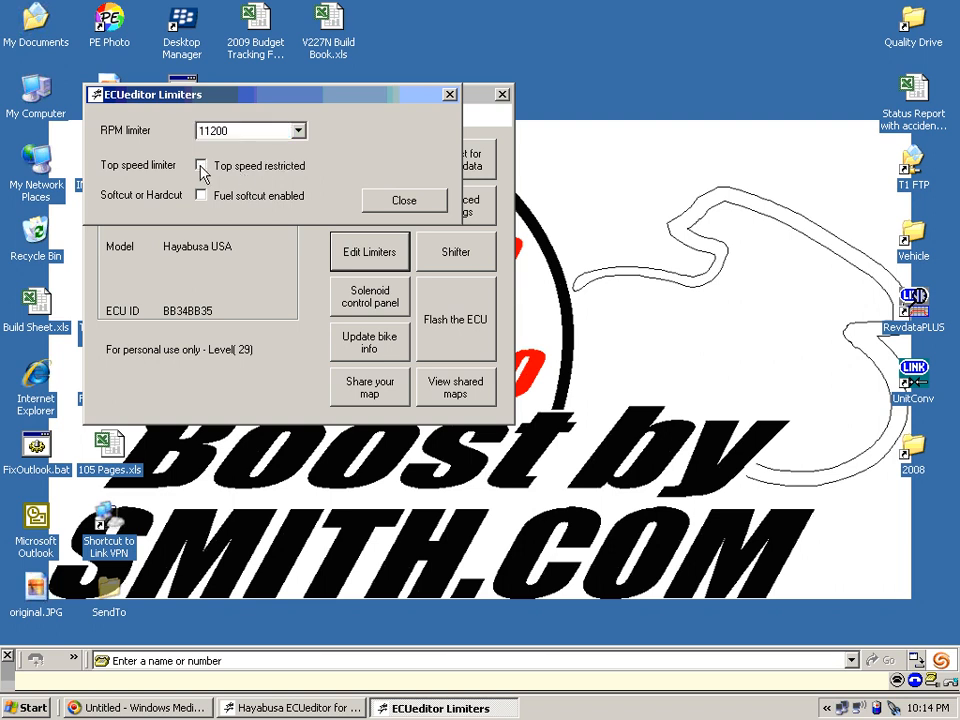
click(200, 164)
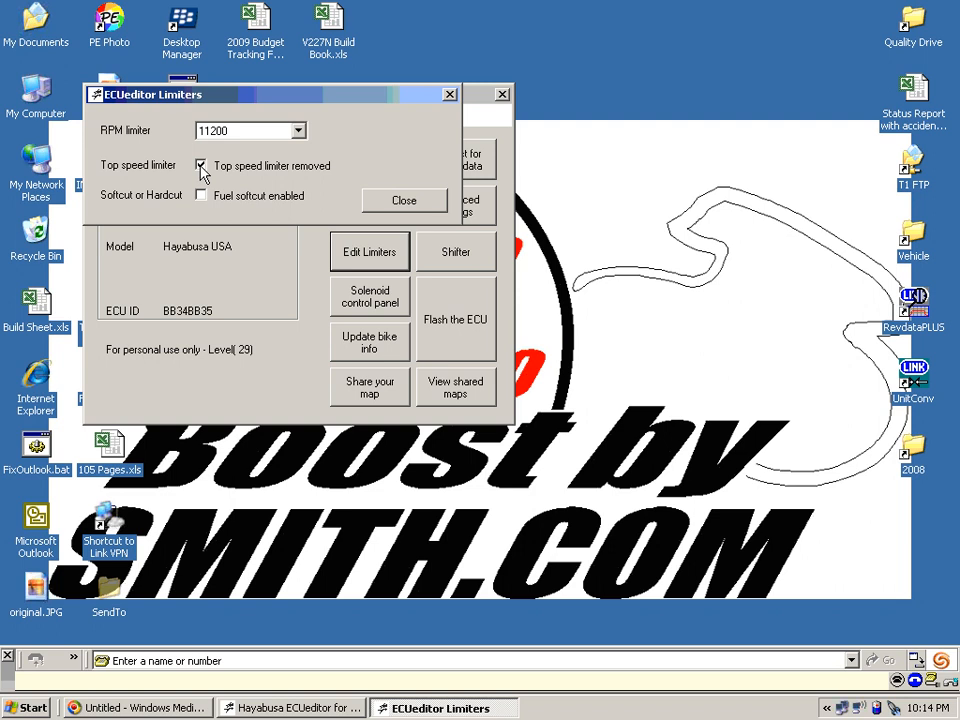
mouse_move(202, 204)
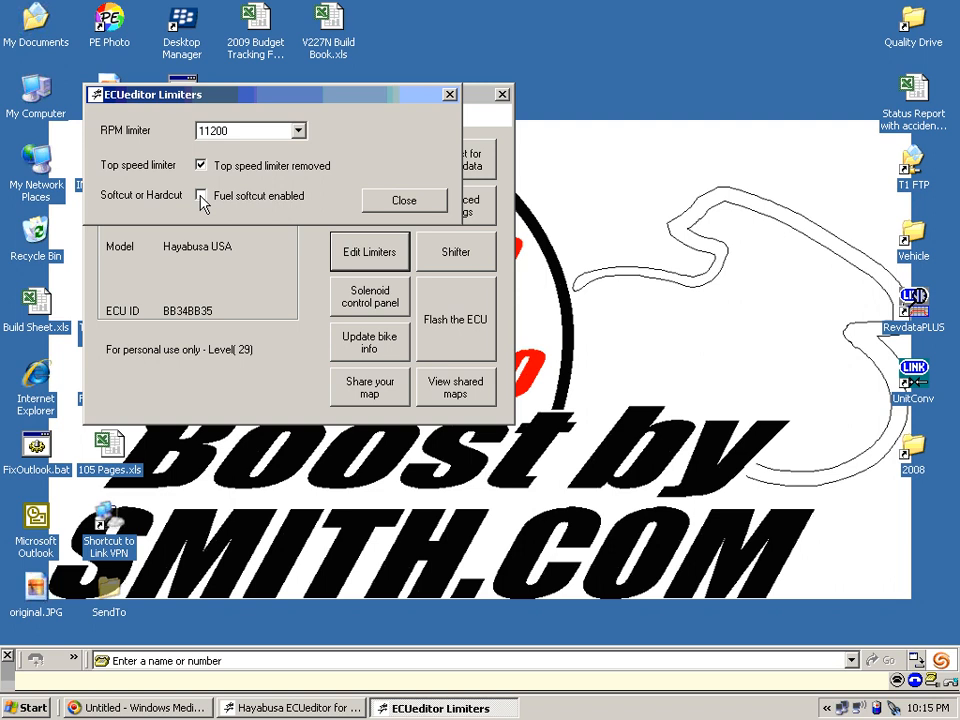
click(200, 196)
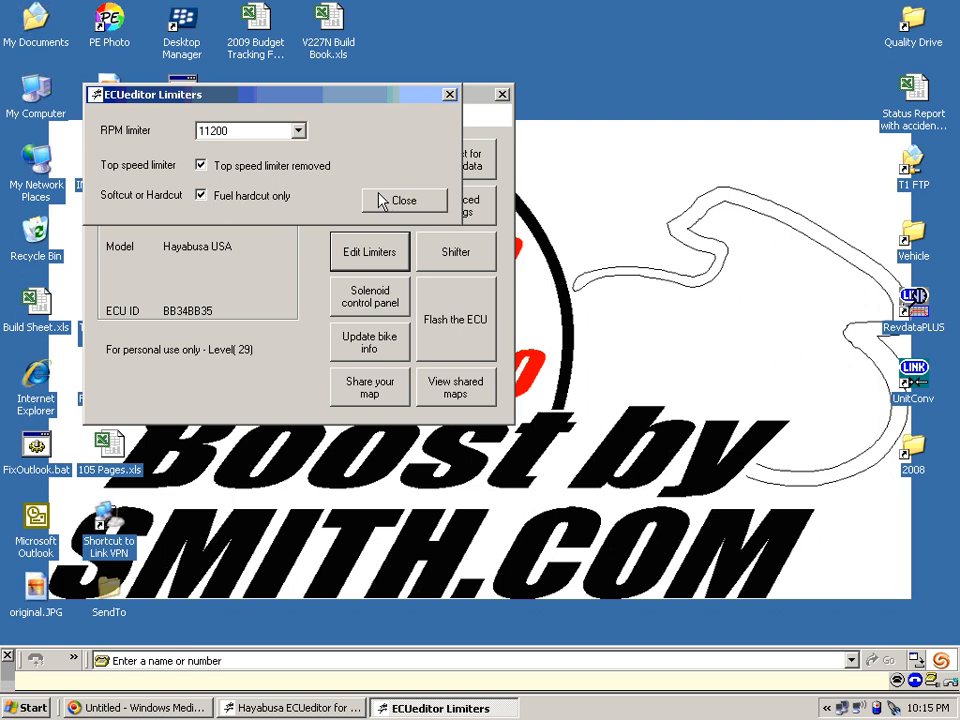
Close the Limiters dialog to return to the main map overview
click(404, 200)
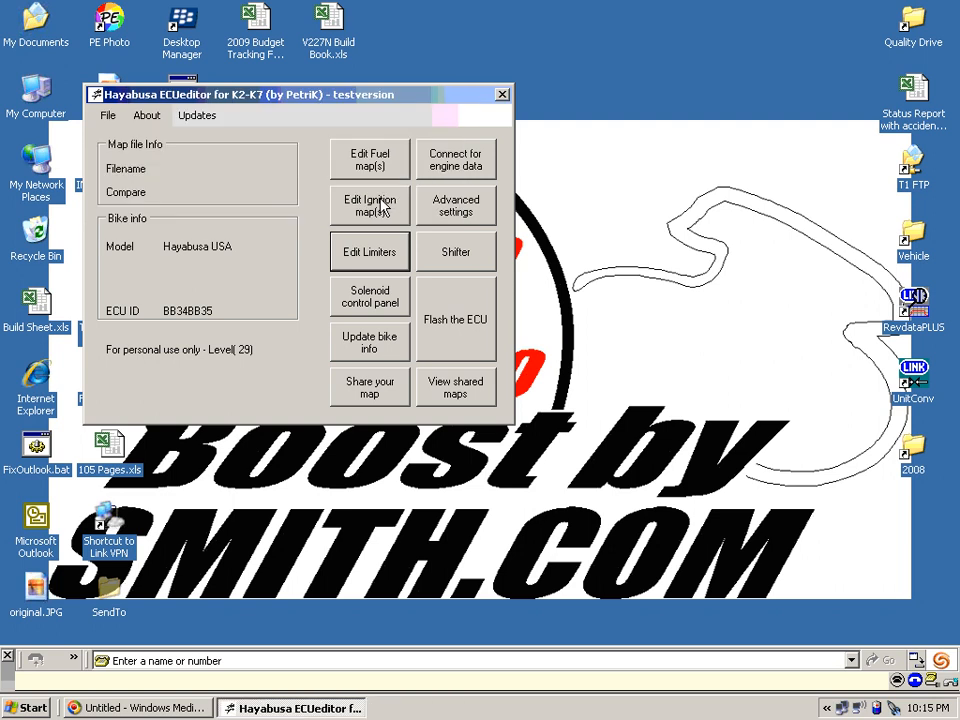
mouse_move(492, 132)
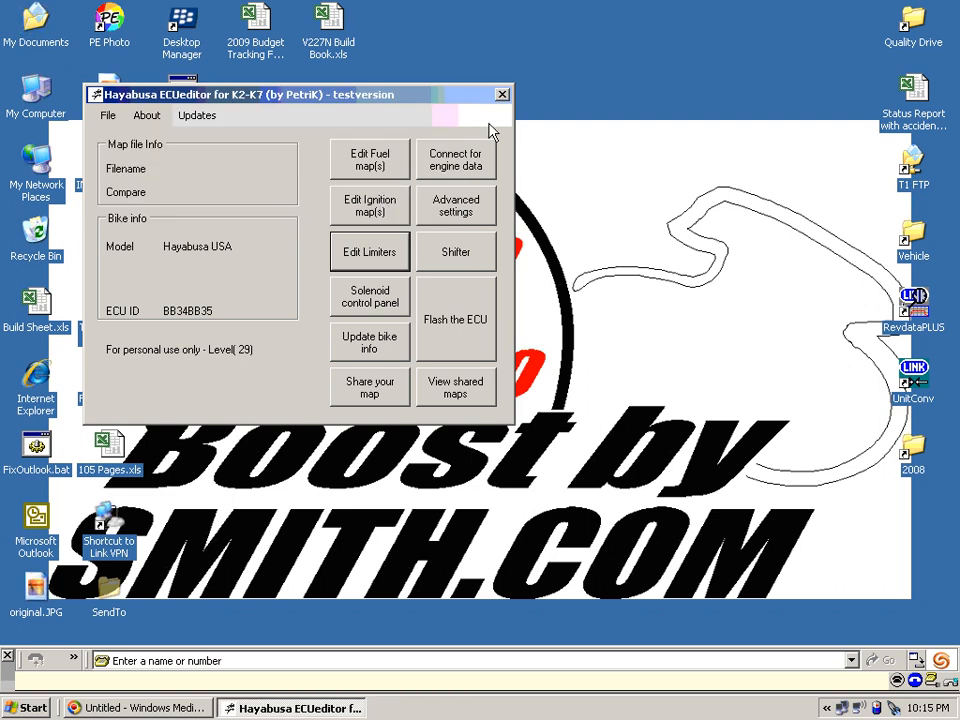
mouse_move(440, 168)
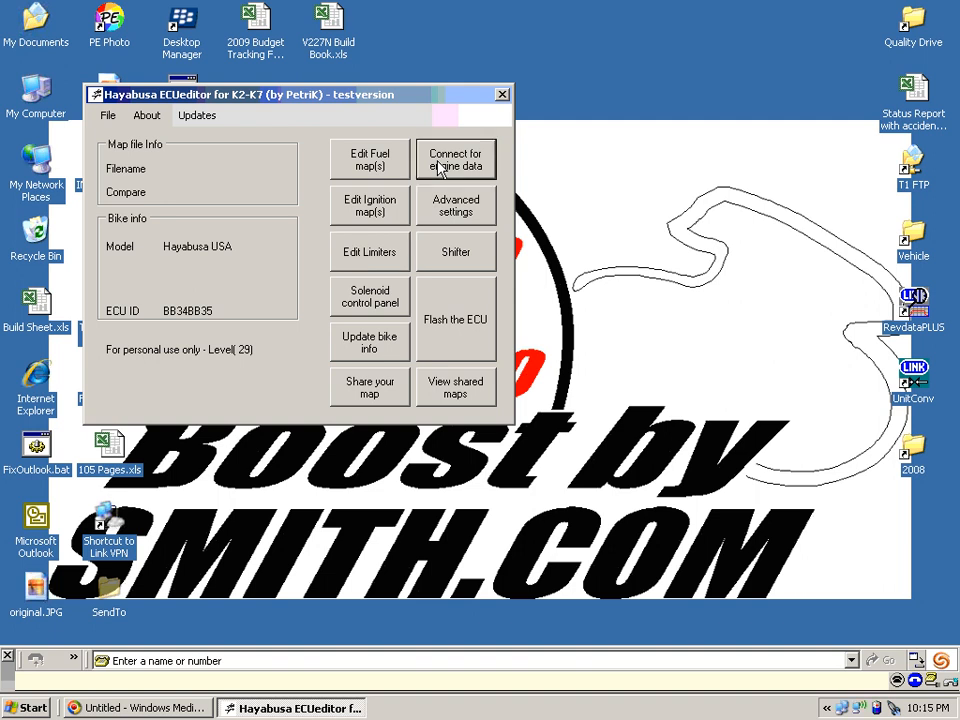
Connect for engine data to show the live Datastream gauges
click(456, 160)
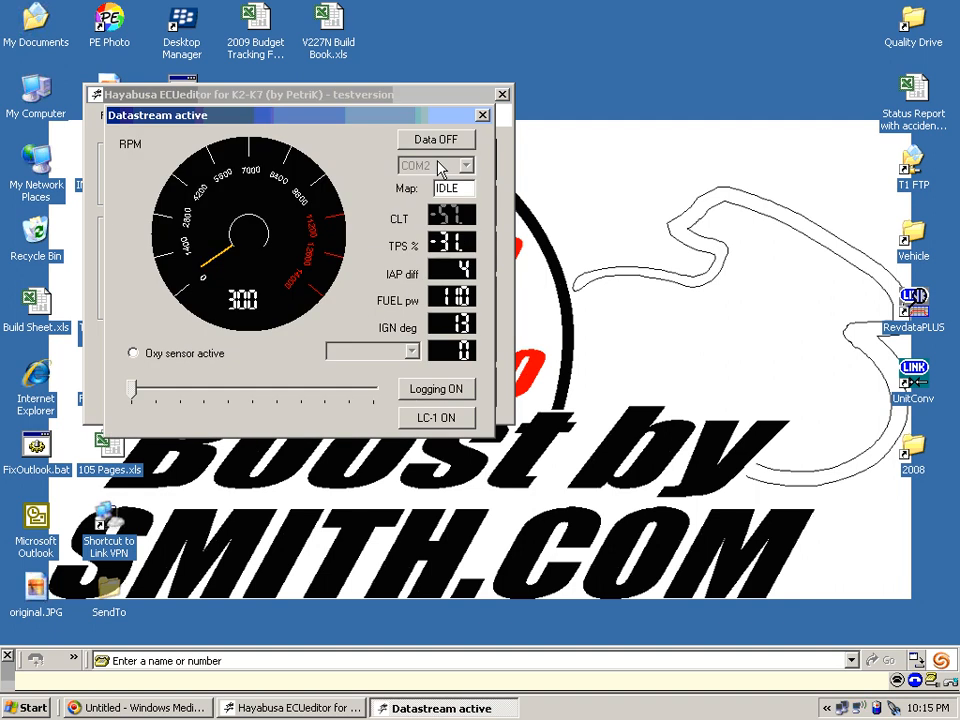
mouse_move(218, 360)
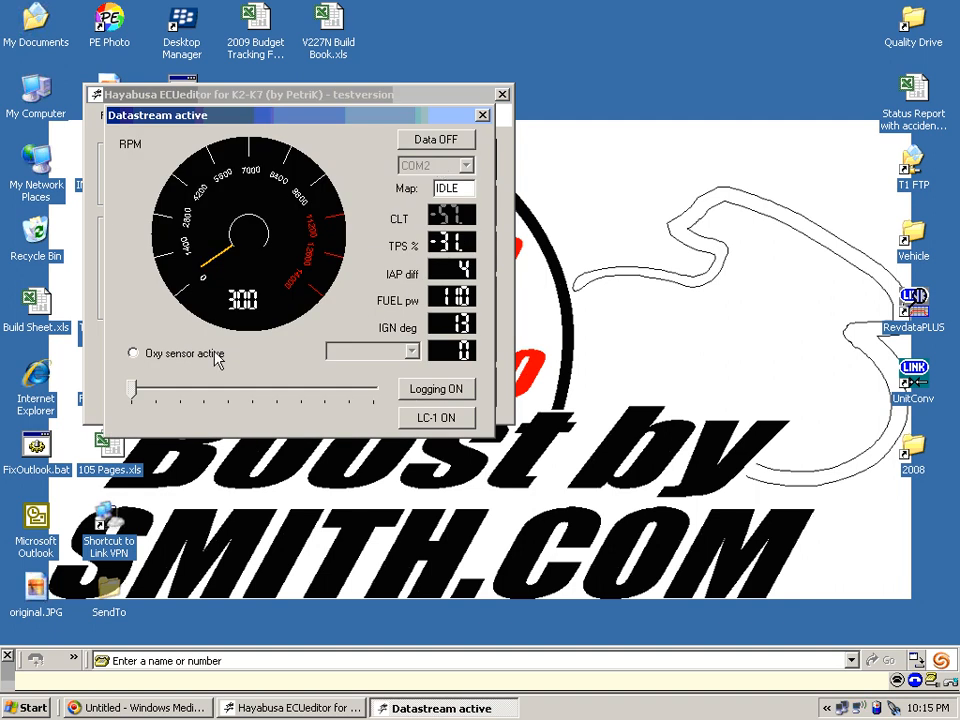
mouse_move(220, 330)
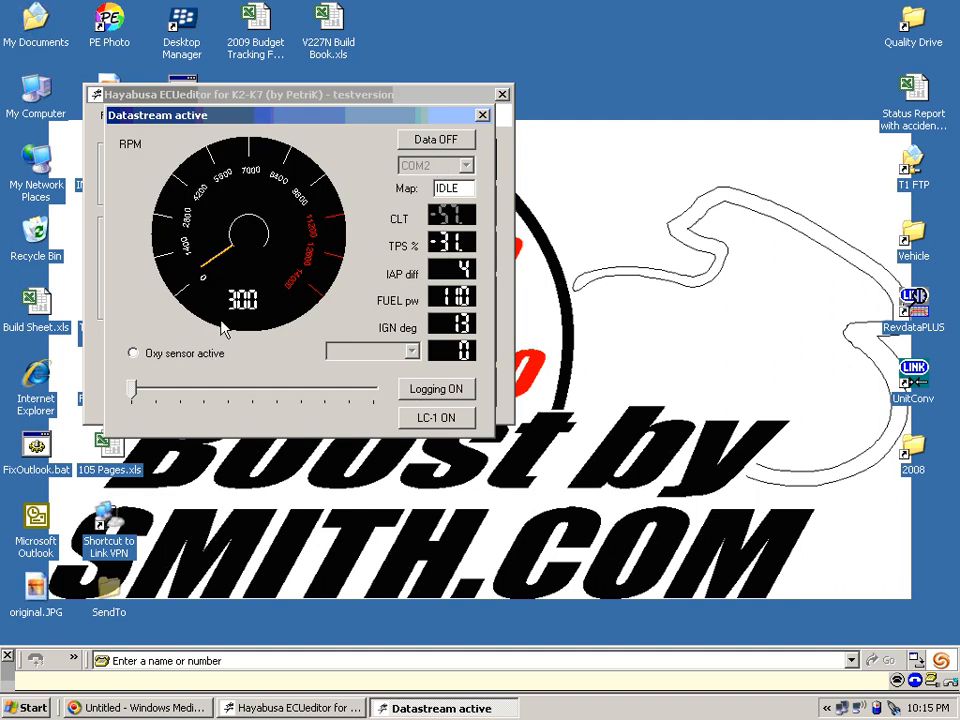
mouse_move(284, 330)
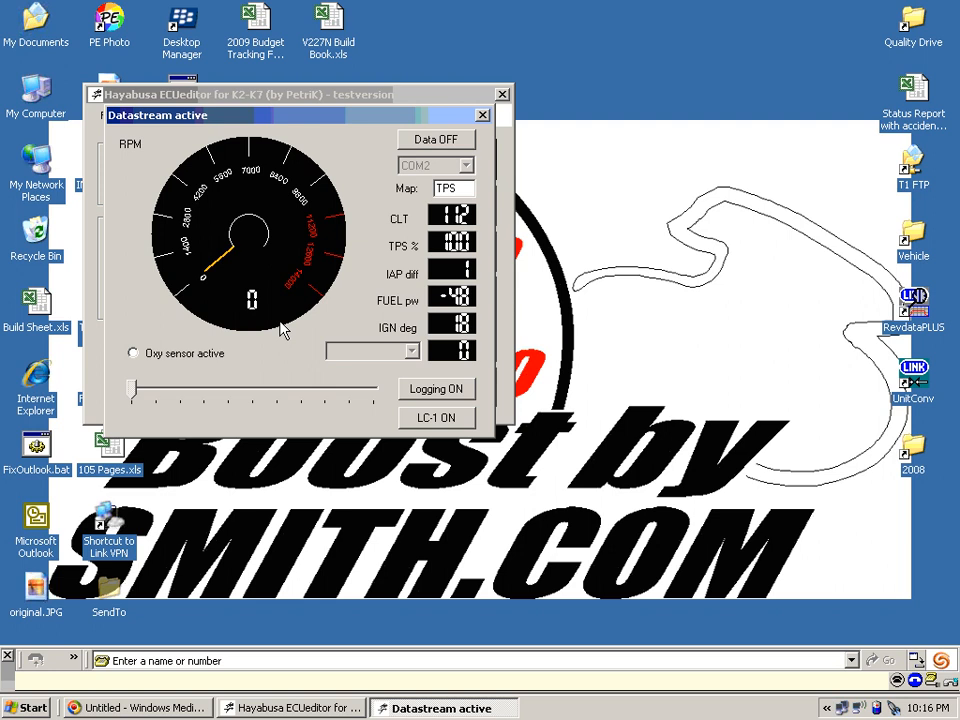
mouse_move(456, 304)
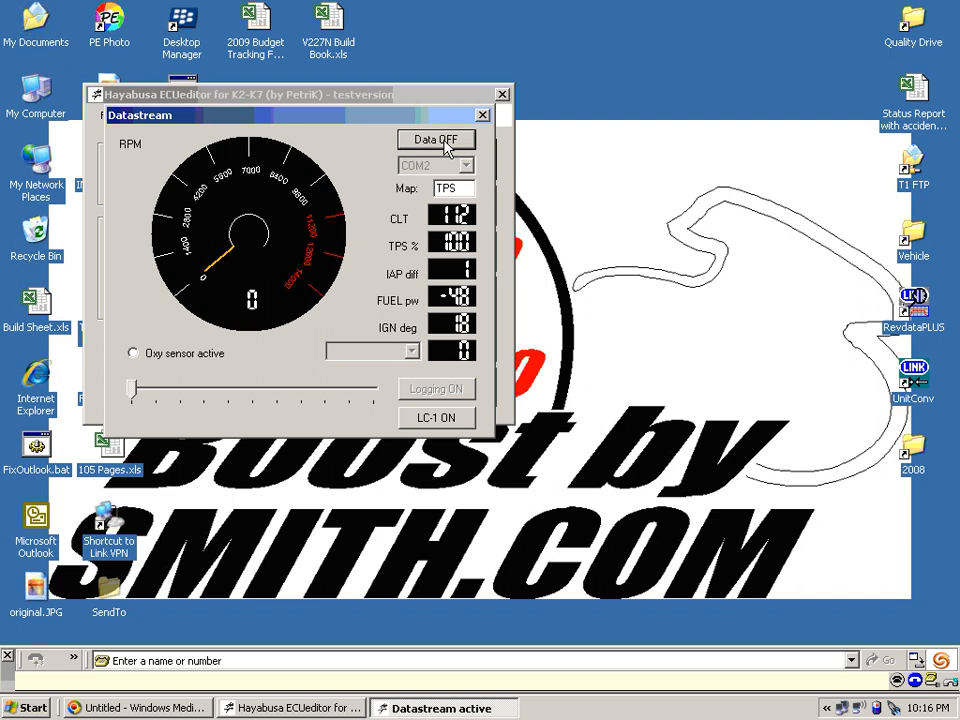
Try ECU Voltage as the datastream's extra channel, then stop the stream again
click(412, 352)
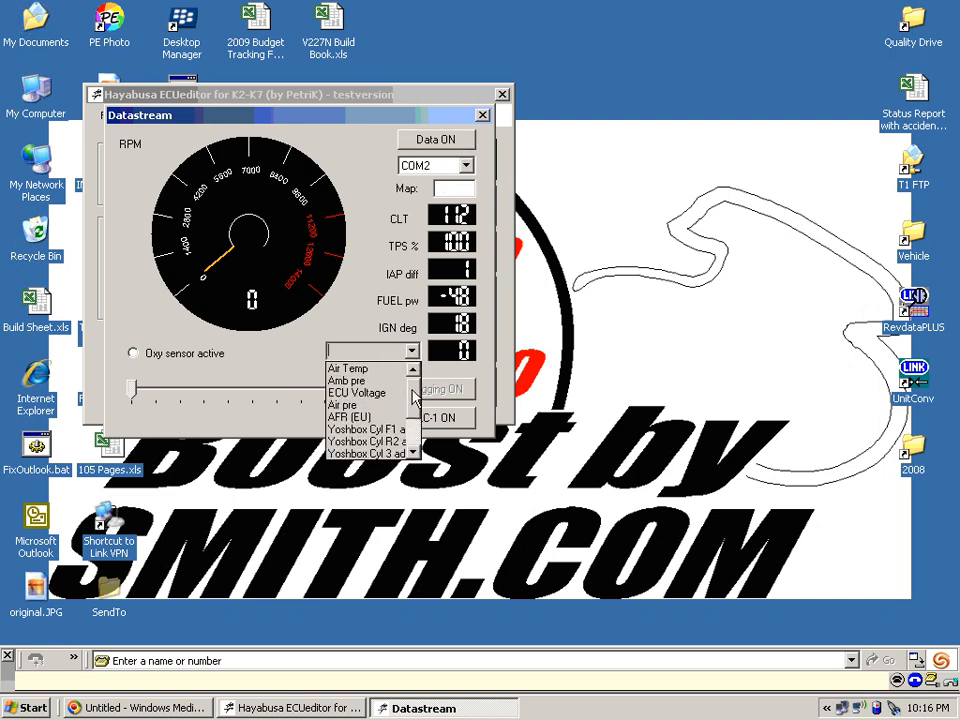
mouse_move(356, 392)
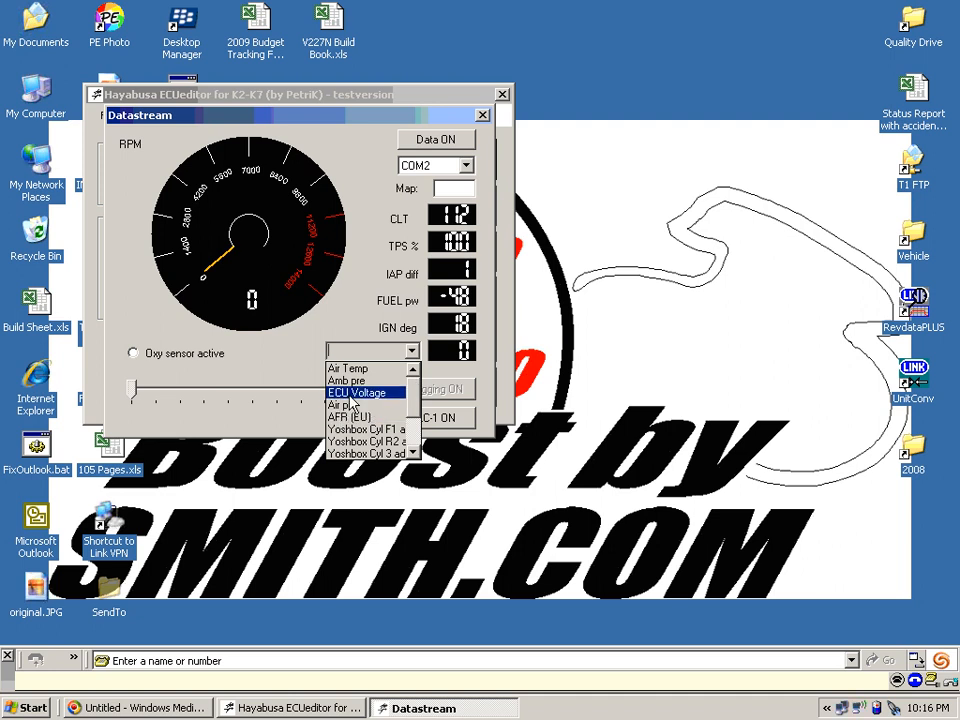
click(356, 392)
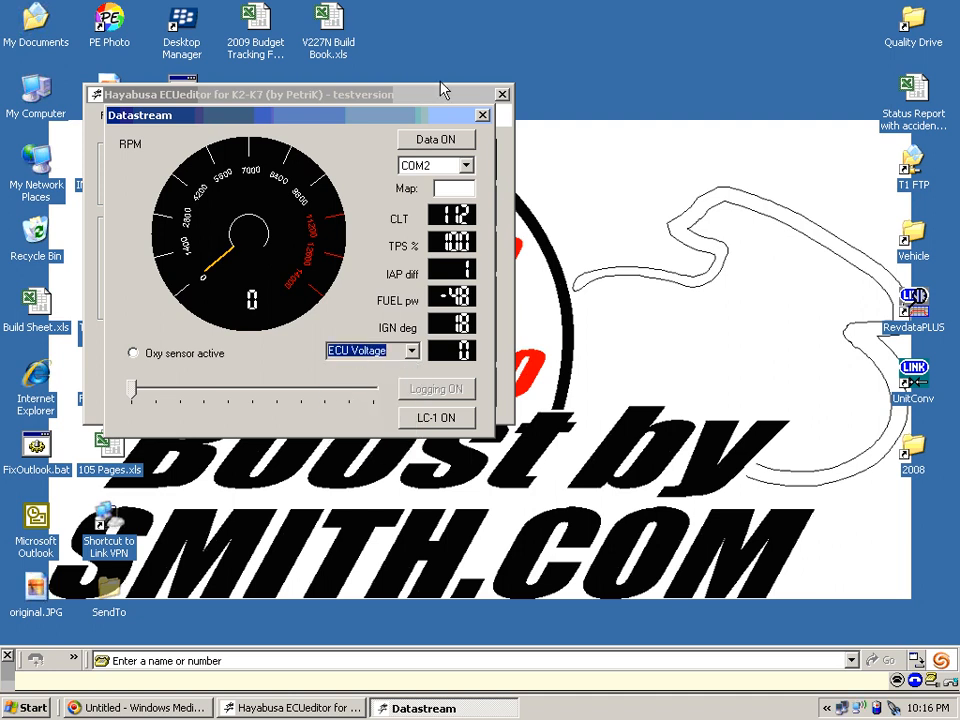
click(436, 140)
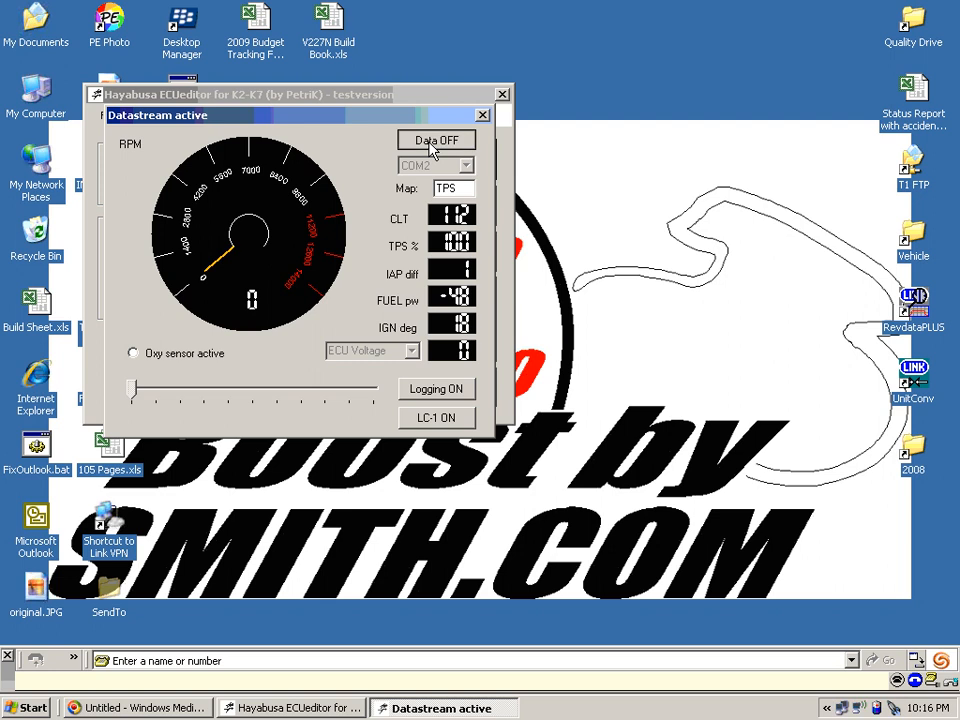
click(436, 140)
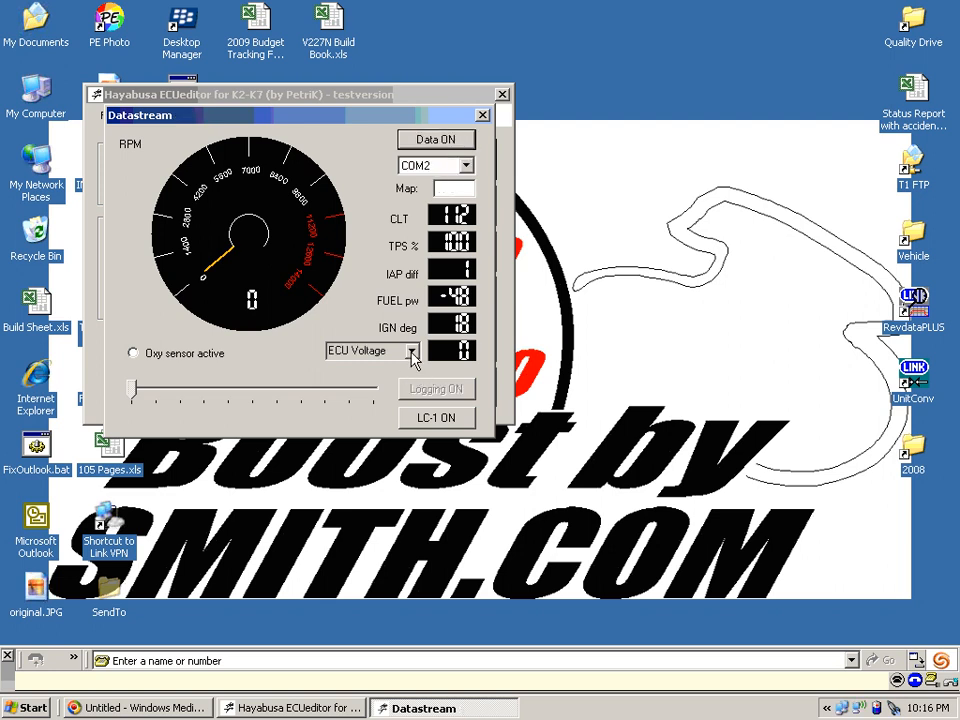
Choose GPS sensor as the extra channel and restart the live data stream
click(412, 350)
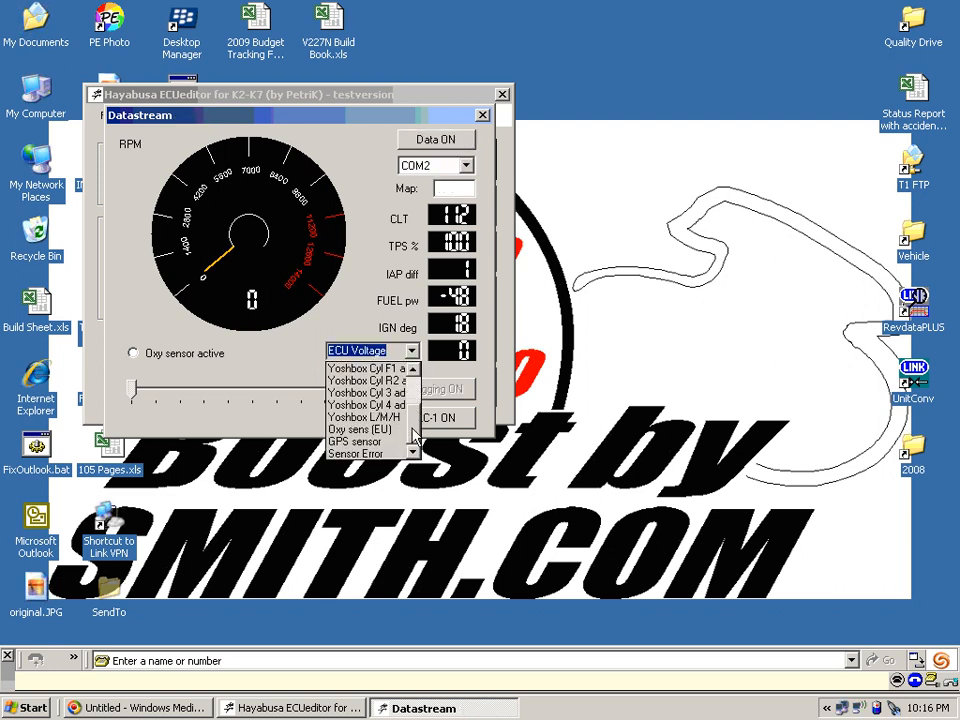
click(356, 442)
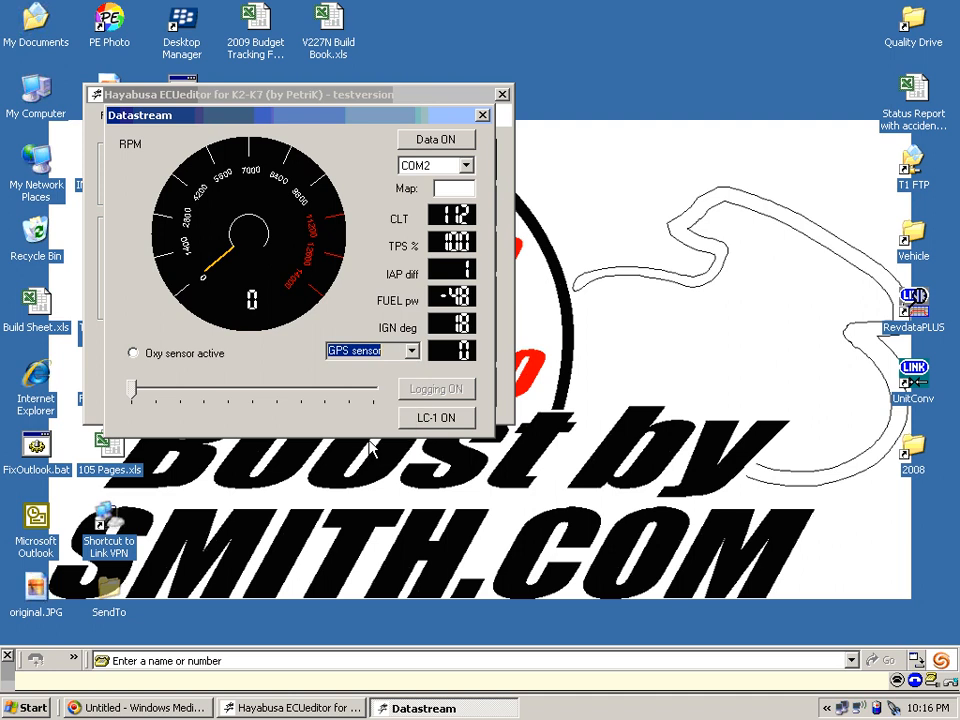
click(436, 140)
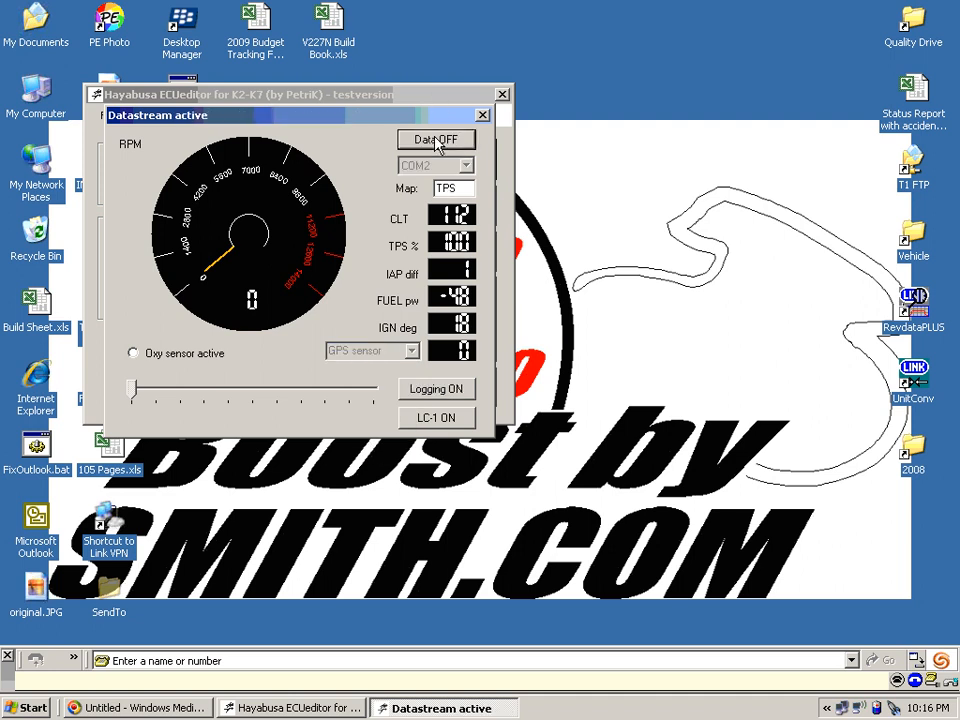
mouse_move(464, 376)
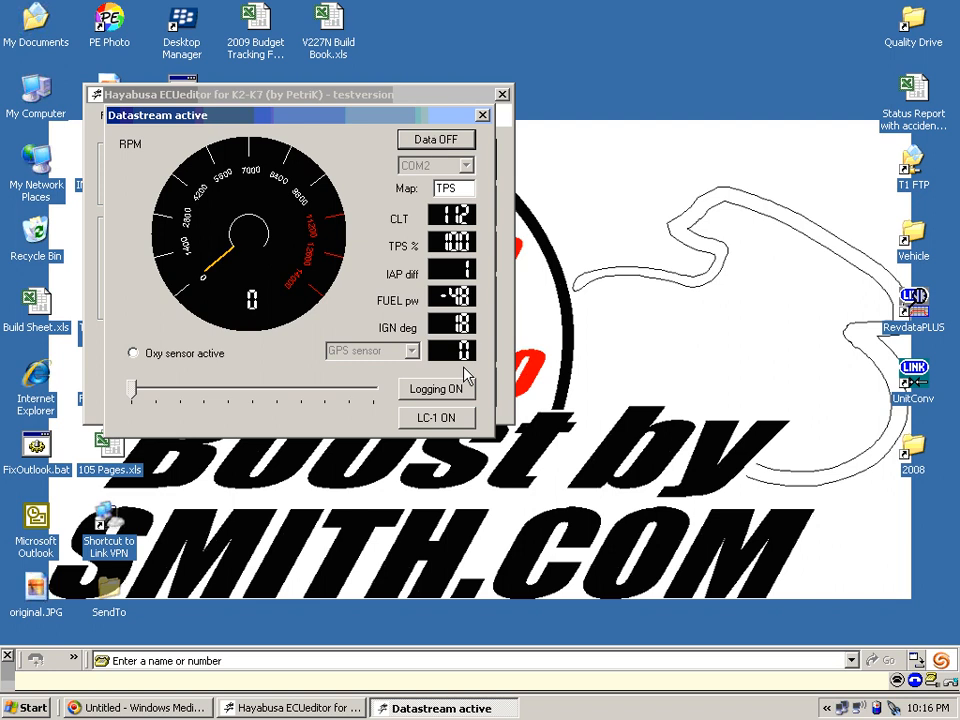
mouse_move(462, 368)
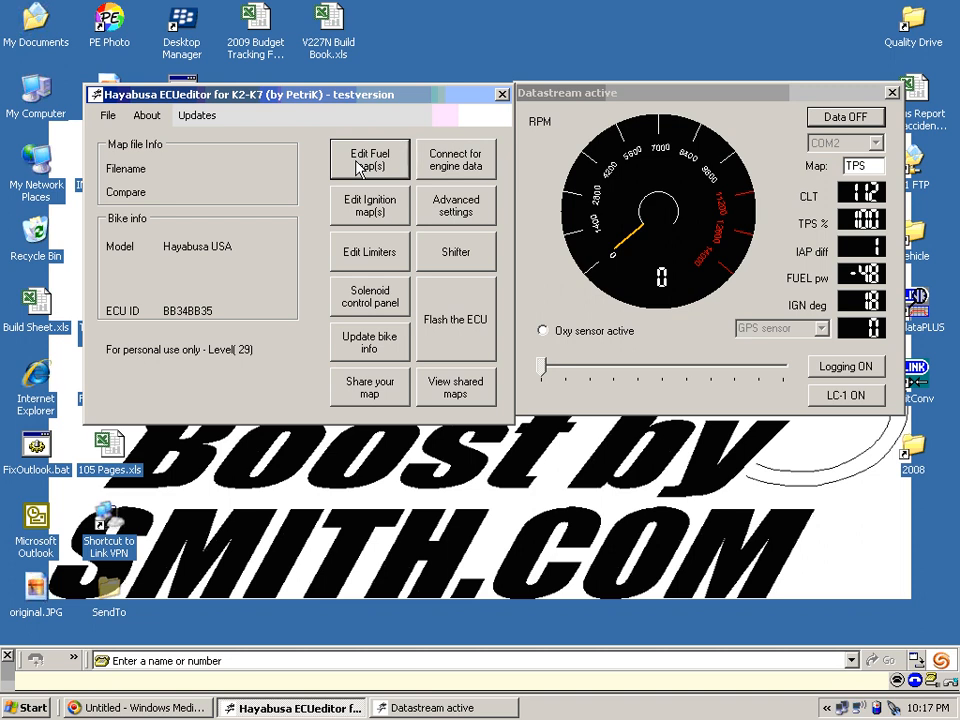
Bring up the Fuel TPS/RPM map for editing
click(368, 160)
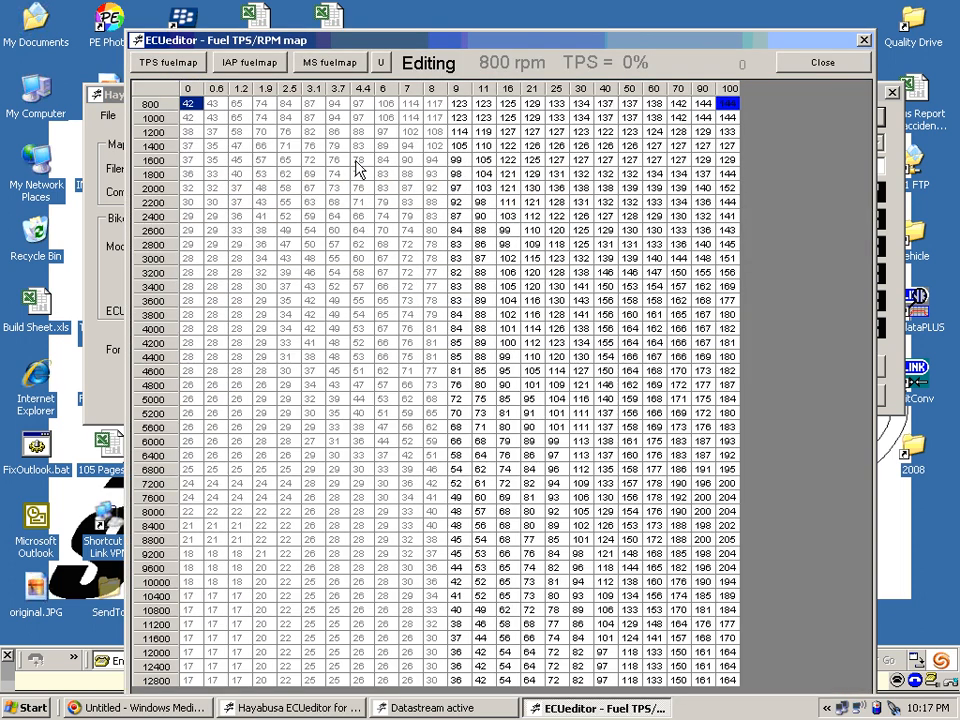
mouse_move(264, 90)
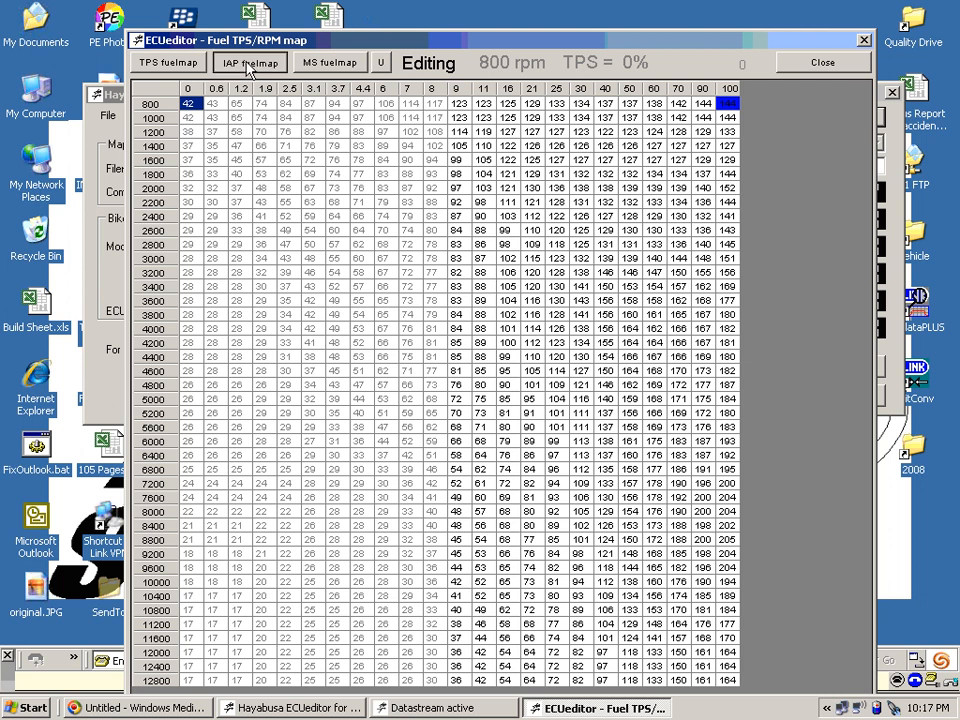
Switch to the Fuel IAP/RPM map and select the low-rpm mid-IAP block around 1000-1800 rpm
click(250, 62)
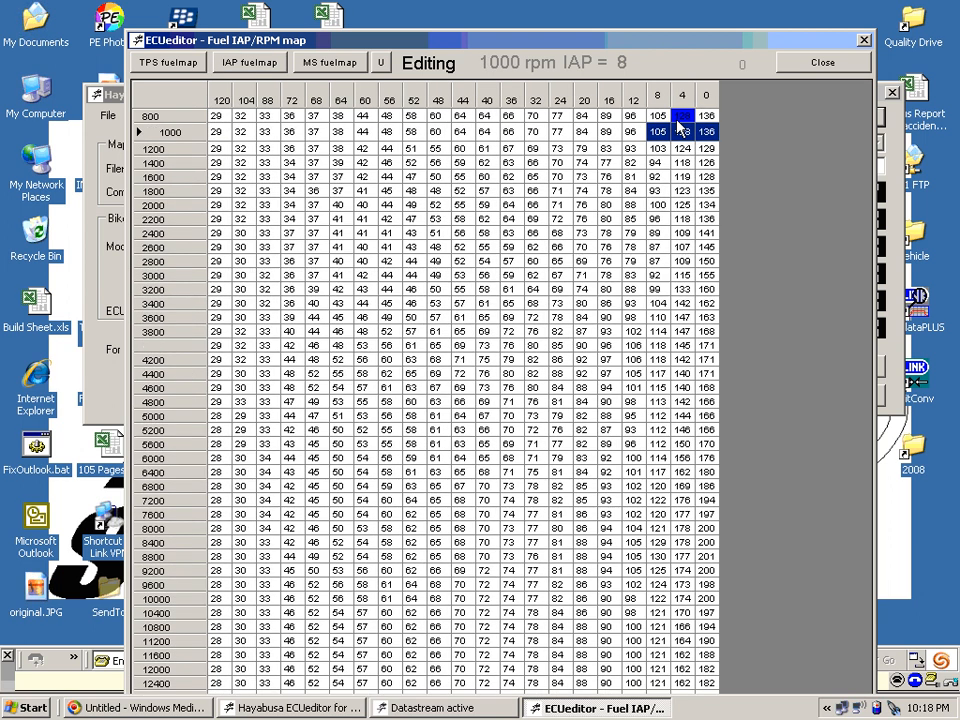
click(676, 116)
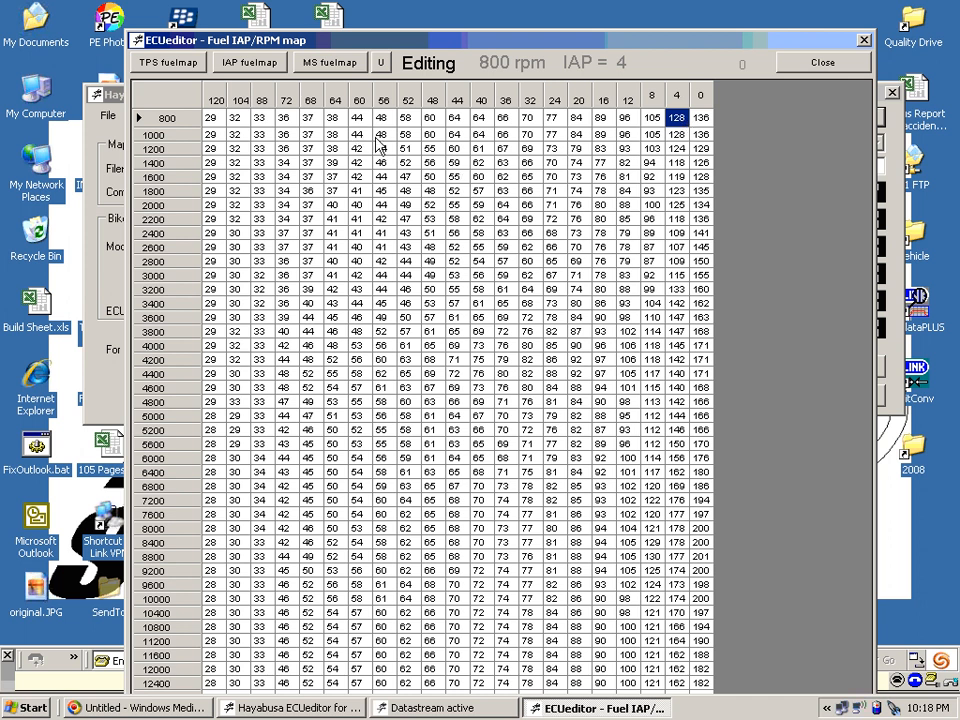
mouse_move(362, 148)
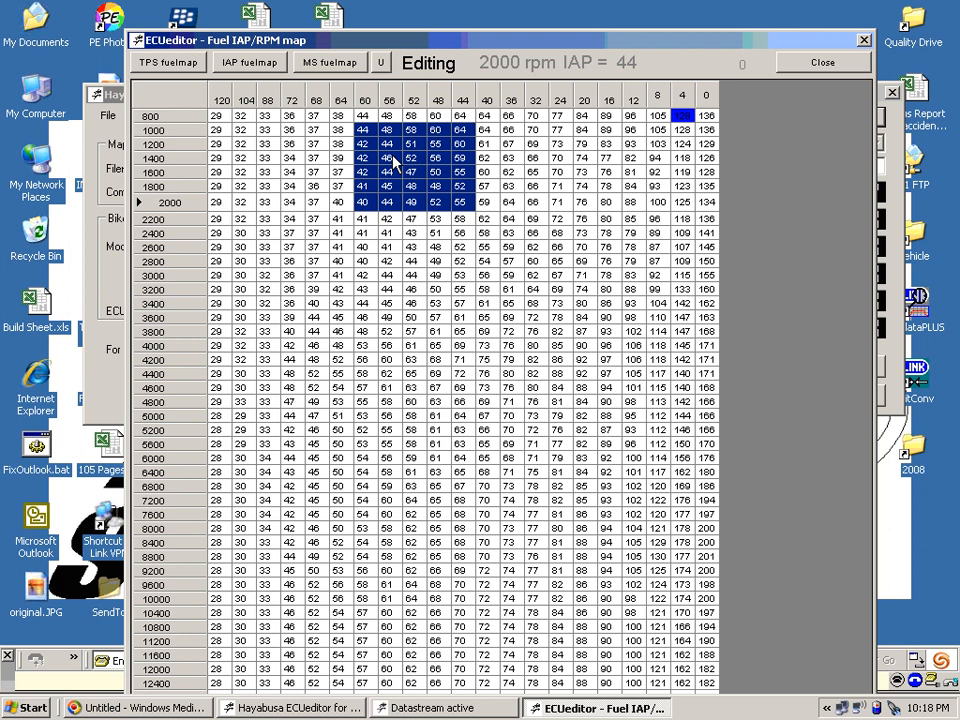
mouse_move(430, 162)
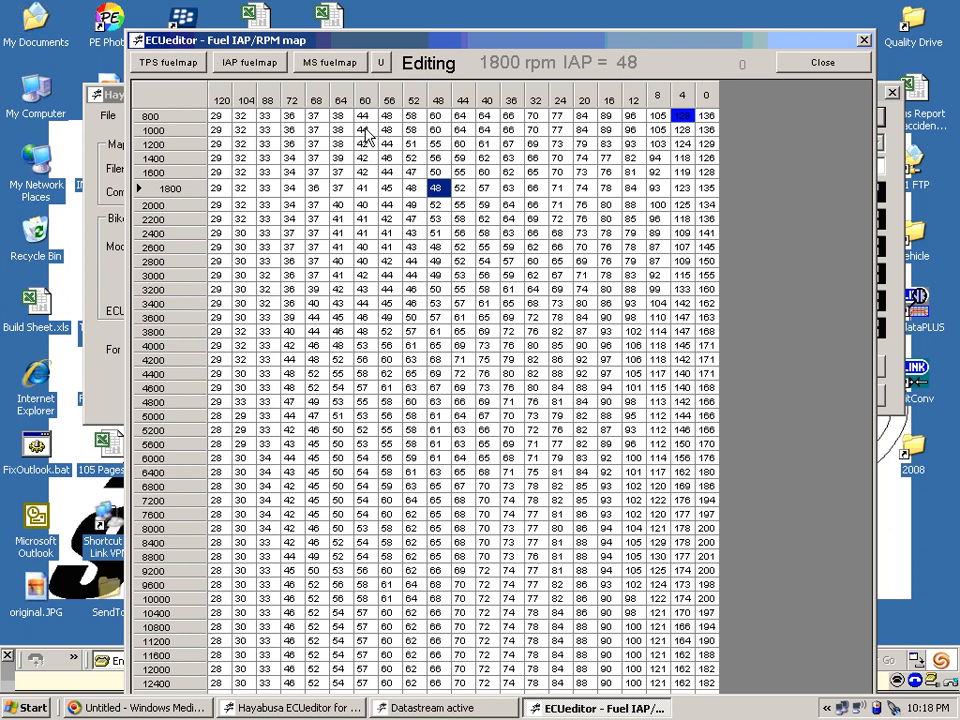
click(438, 188)
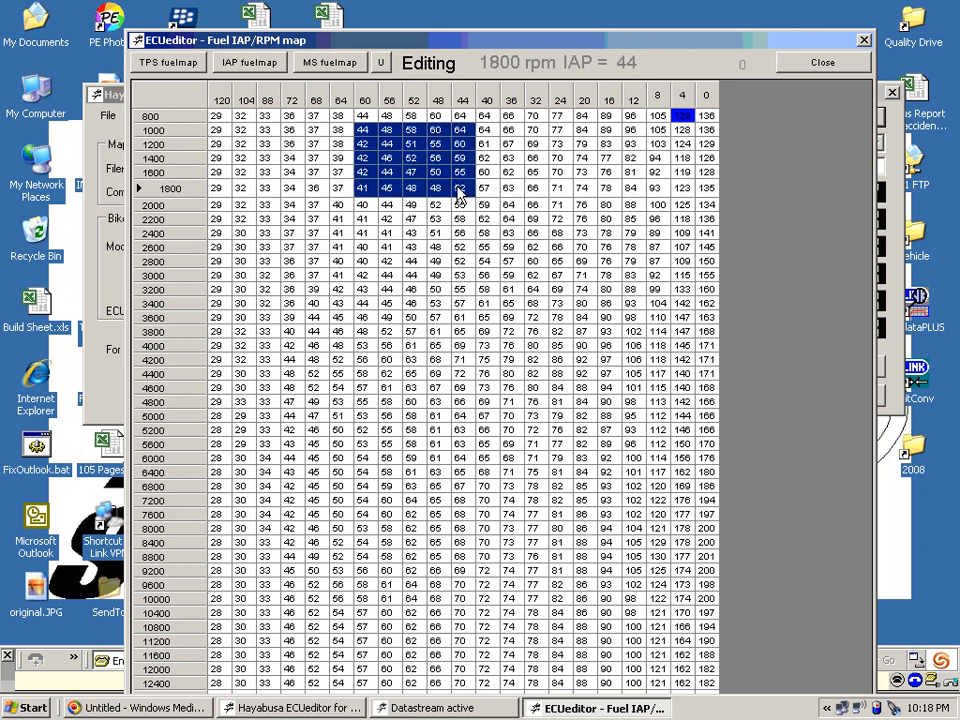
click(24, 708)
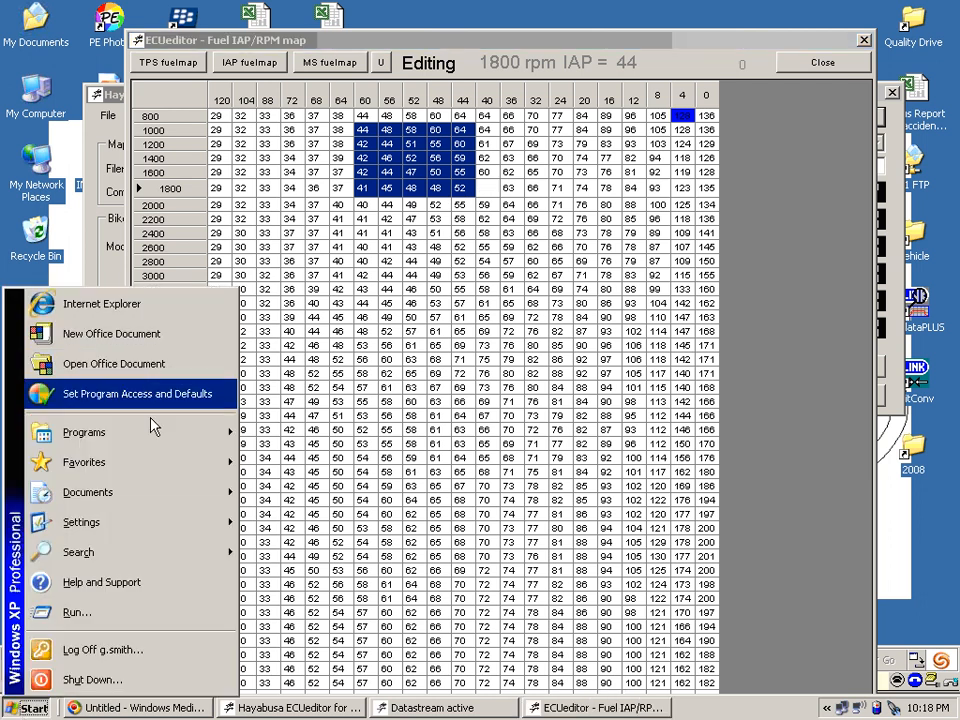
Launch the Windows On-Screen Keyboard from Accessories > Accessibility and dismiss its notice
click(84, 432)
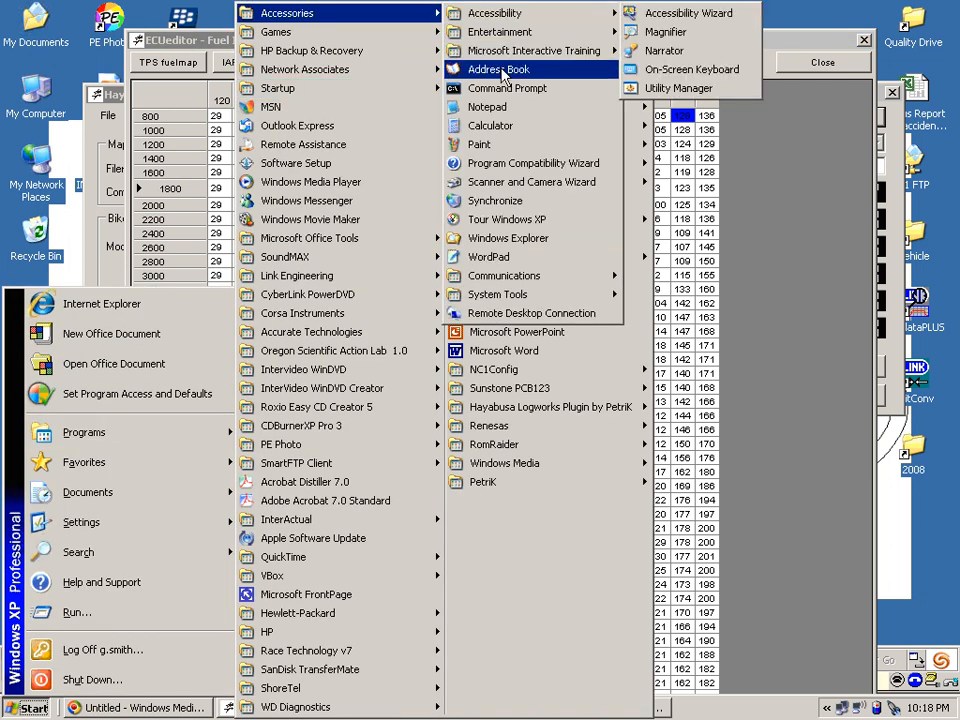
mouse_move(664, 50)
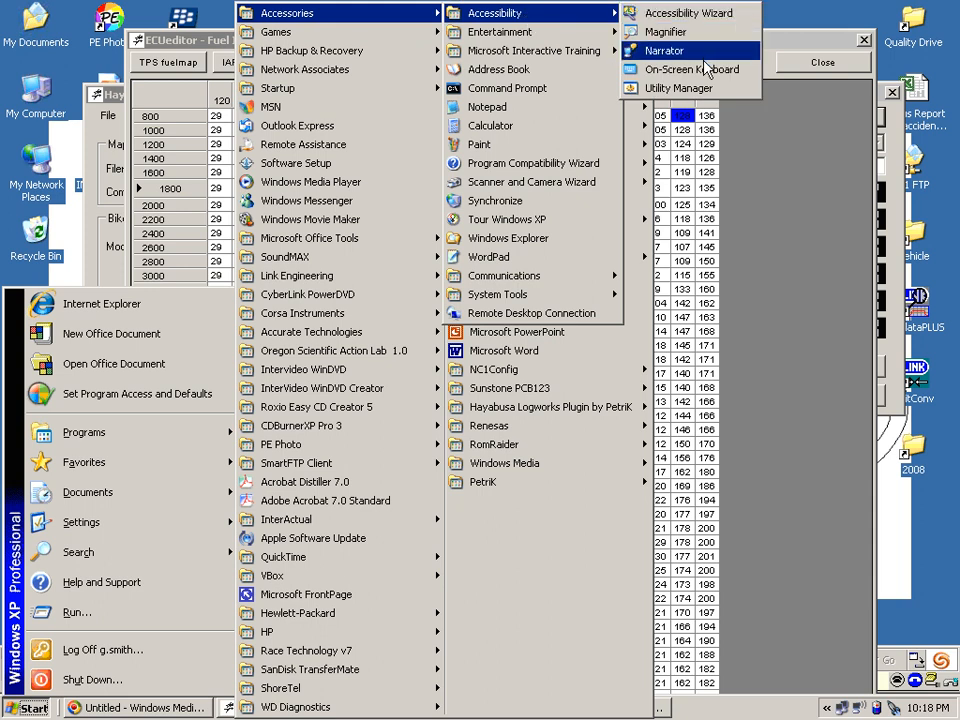
click(692, 68)
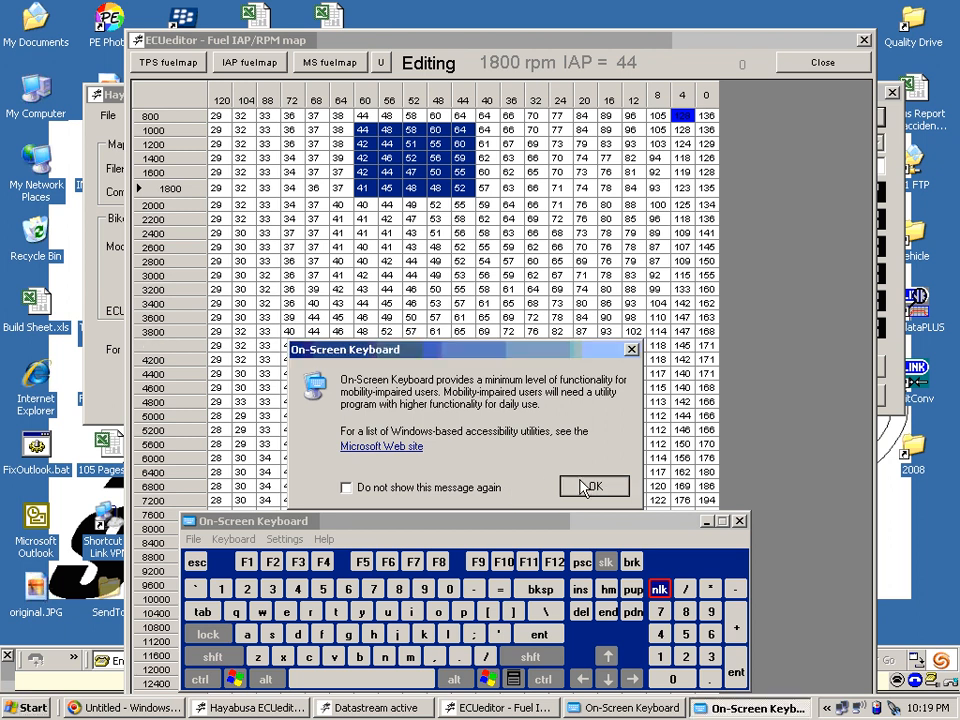
click(592, 486)
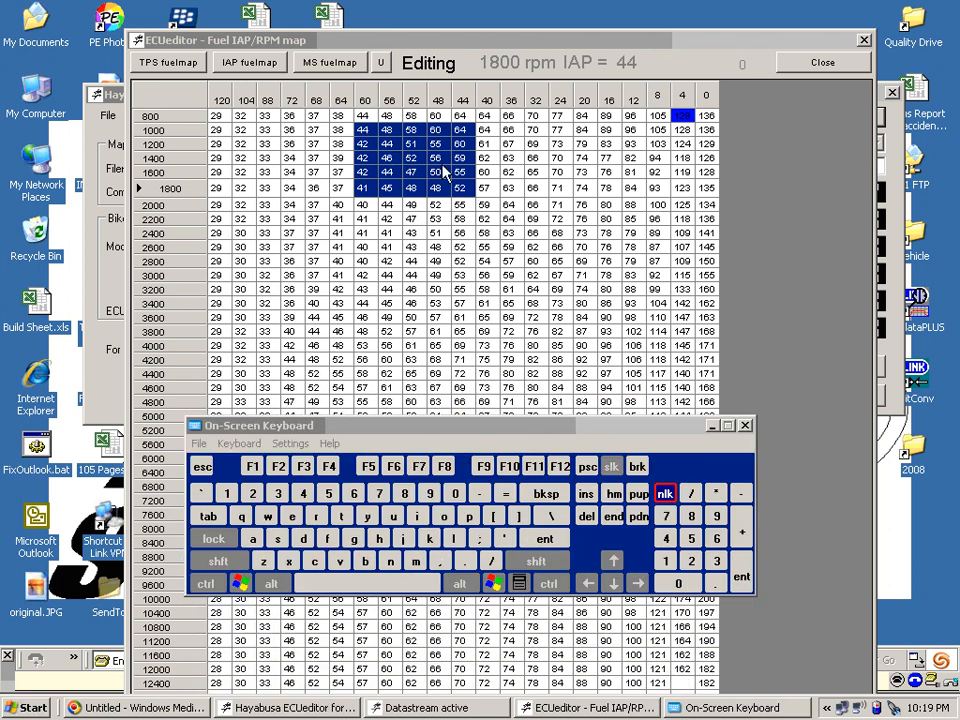
mouse_move(592, 436)
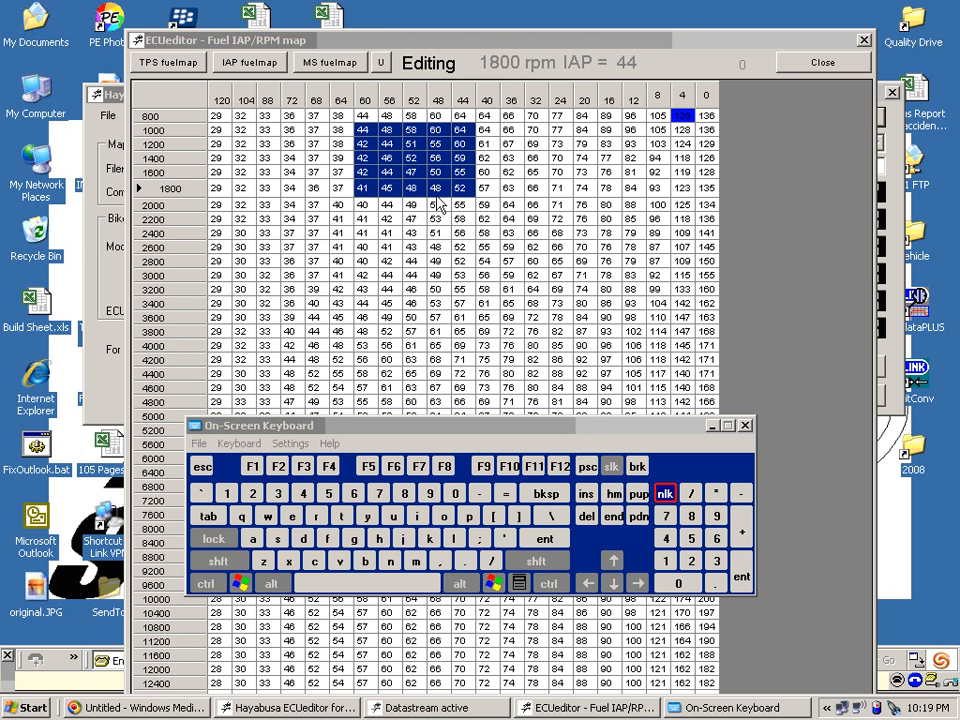
Raise the selected low-rpm IAP fuel cells by +3 with Shift and + on the virtual keyboard
click(220, 560)
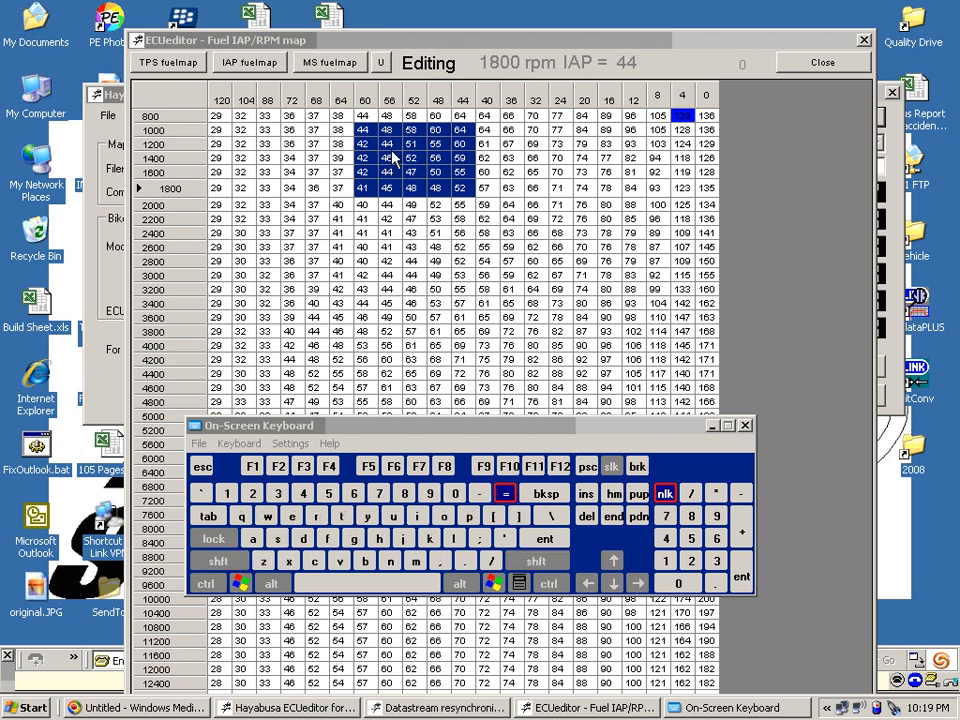
click(460, 188)
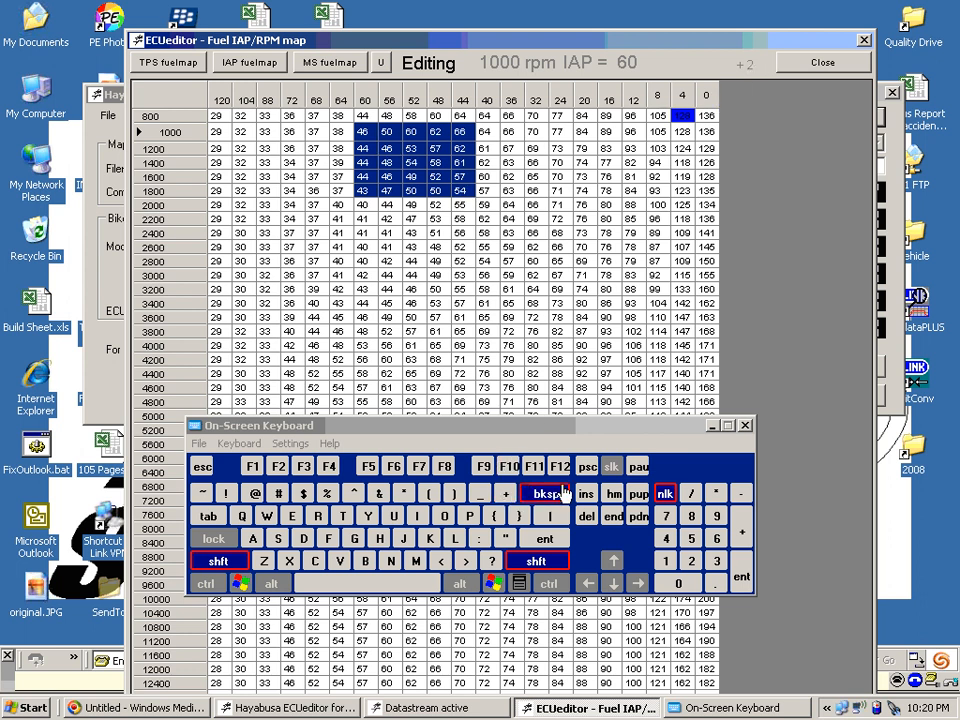
click(504, 492)
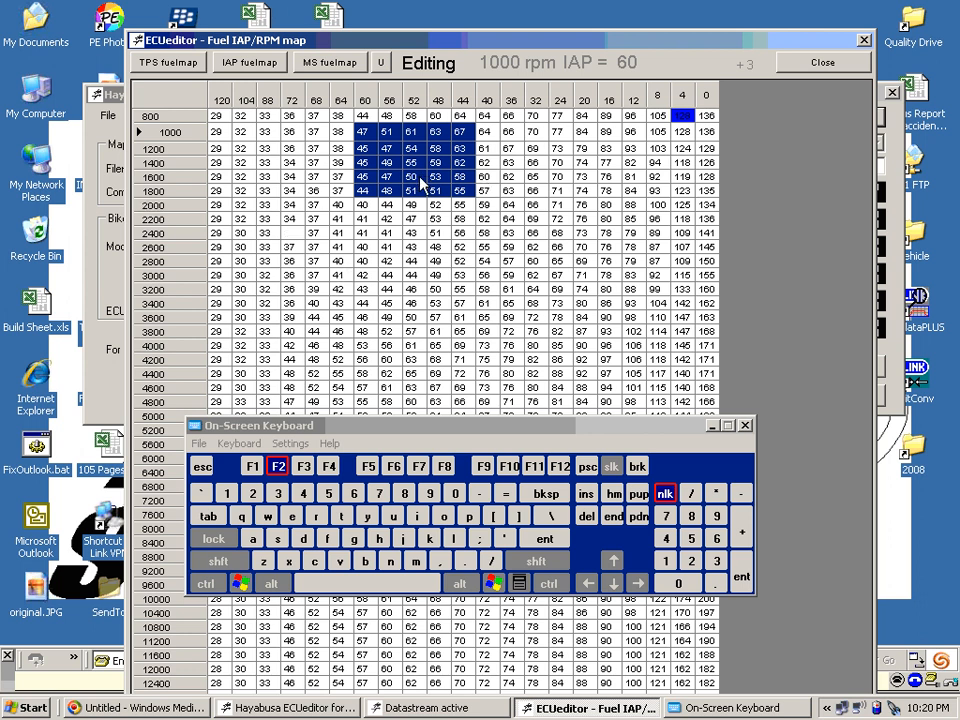
click(412, 216)
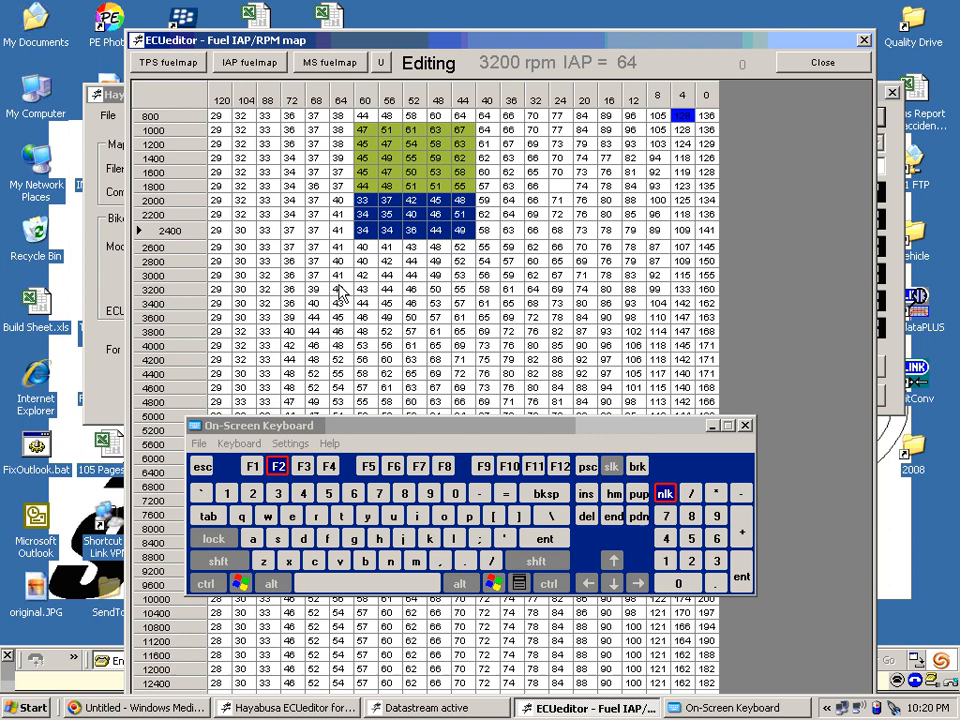
click(340, 288)
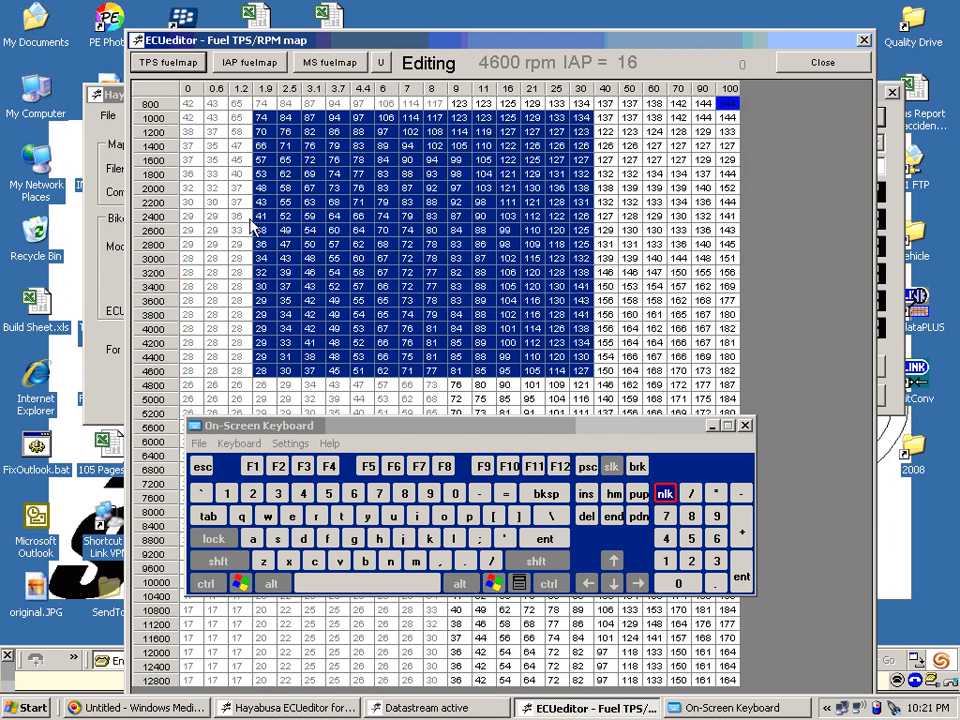
Select the 100% TPS cells at higher rpm and increase their fuel values
click(216, 218)
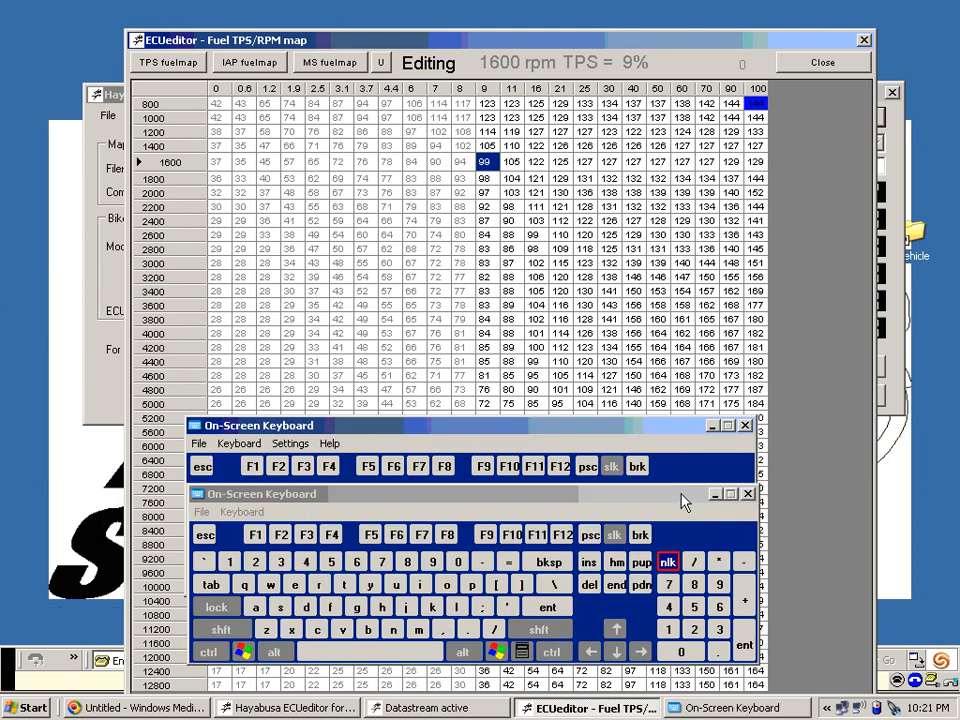
click(744, 424)
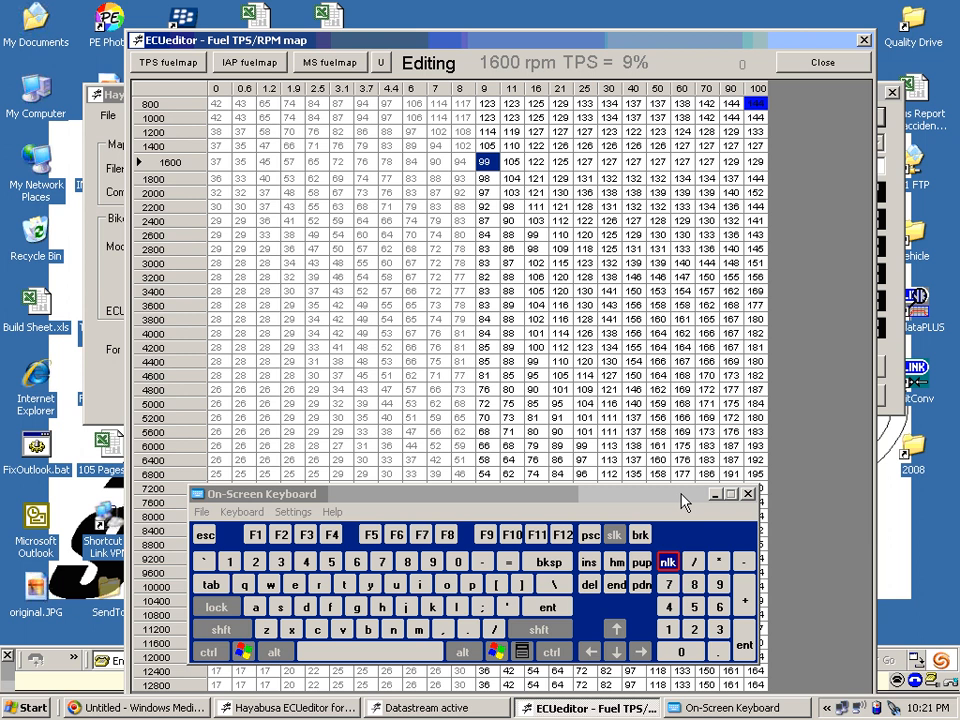
mouse_move(752, 338)
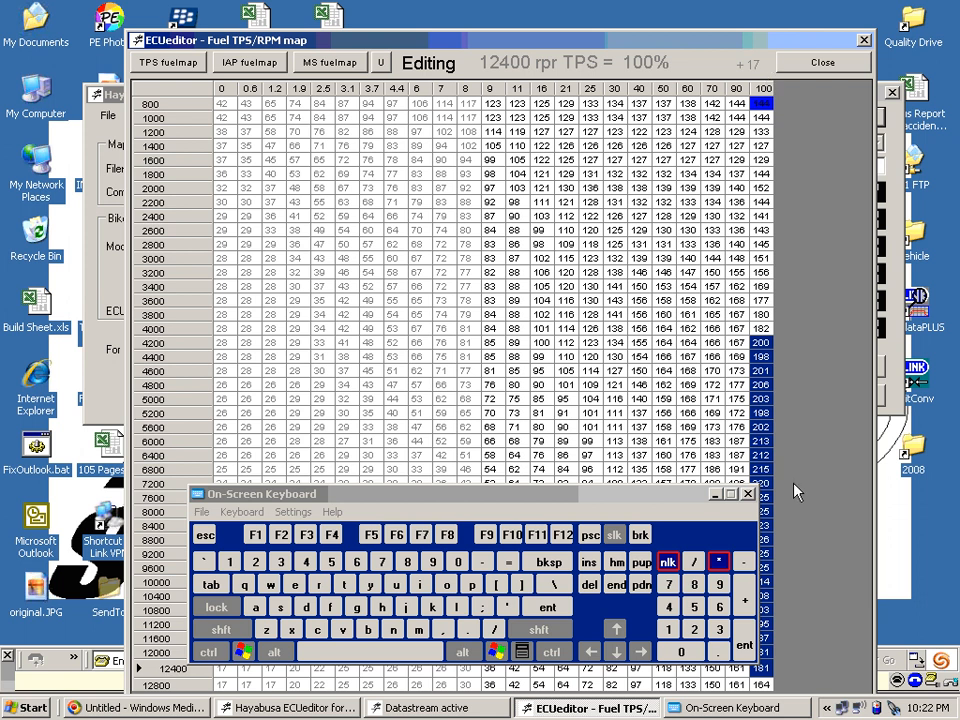
mouse_move(764, 488)
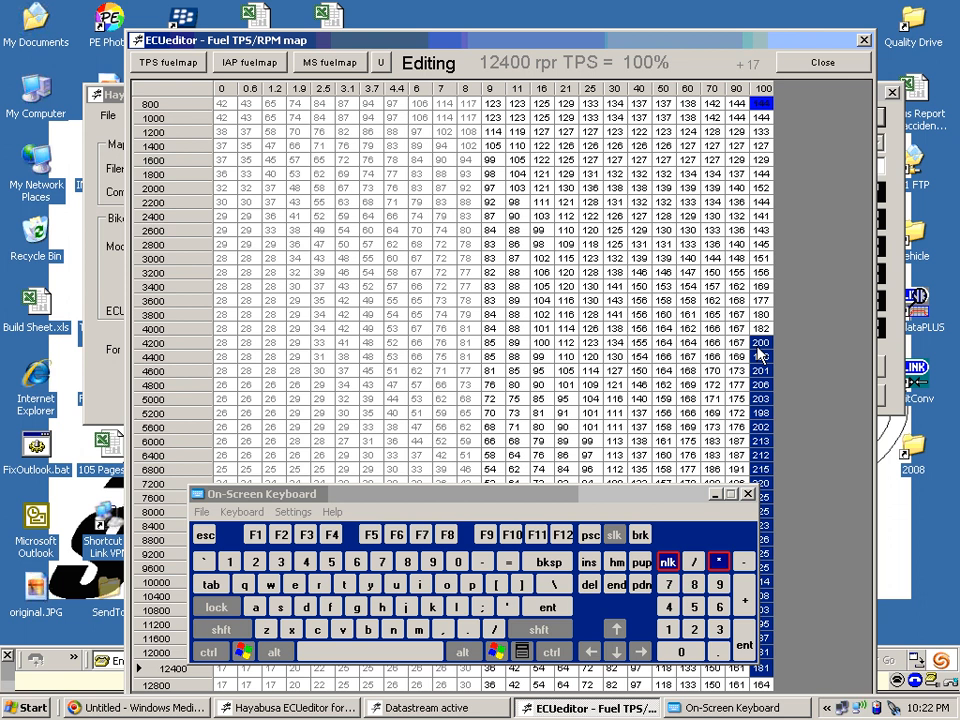
mouse_move(358, 12)
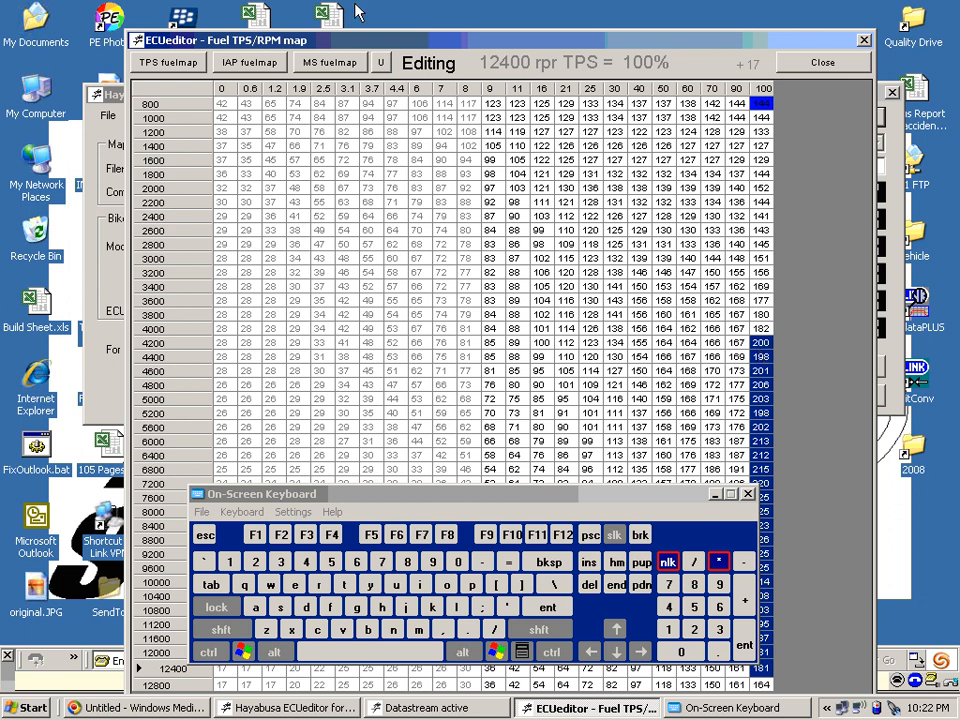
mouse_move(828, 62)
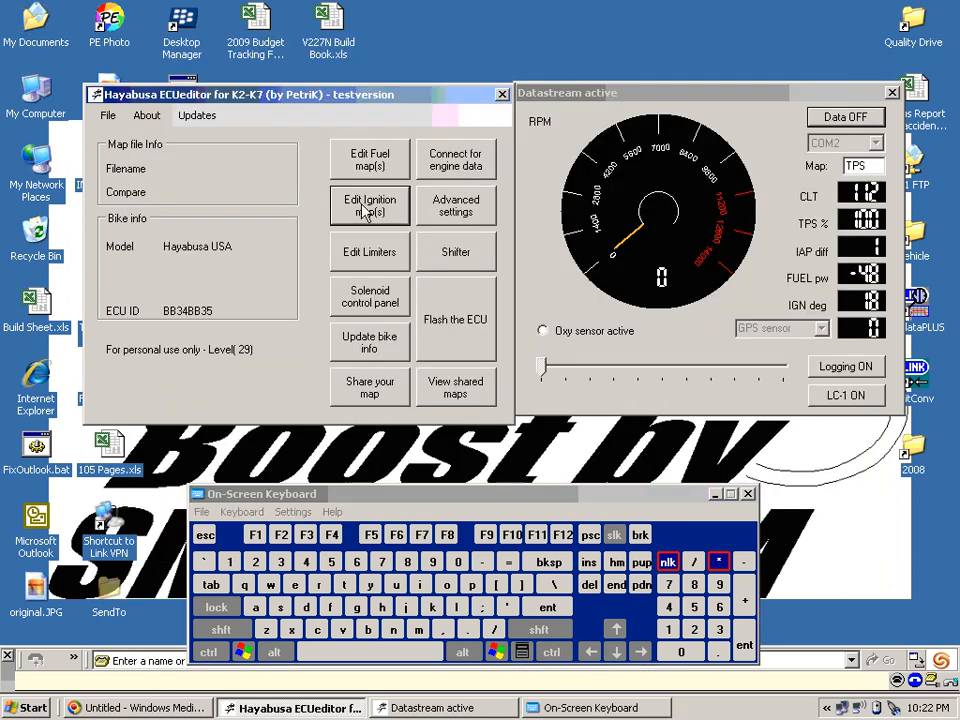
Open the all-gears ignition map for editing, acknowledging the shared-map notice
click(368, 204)
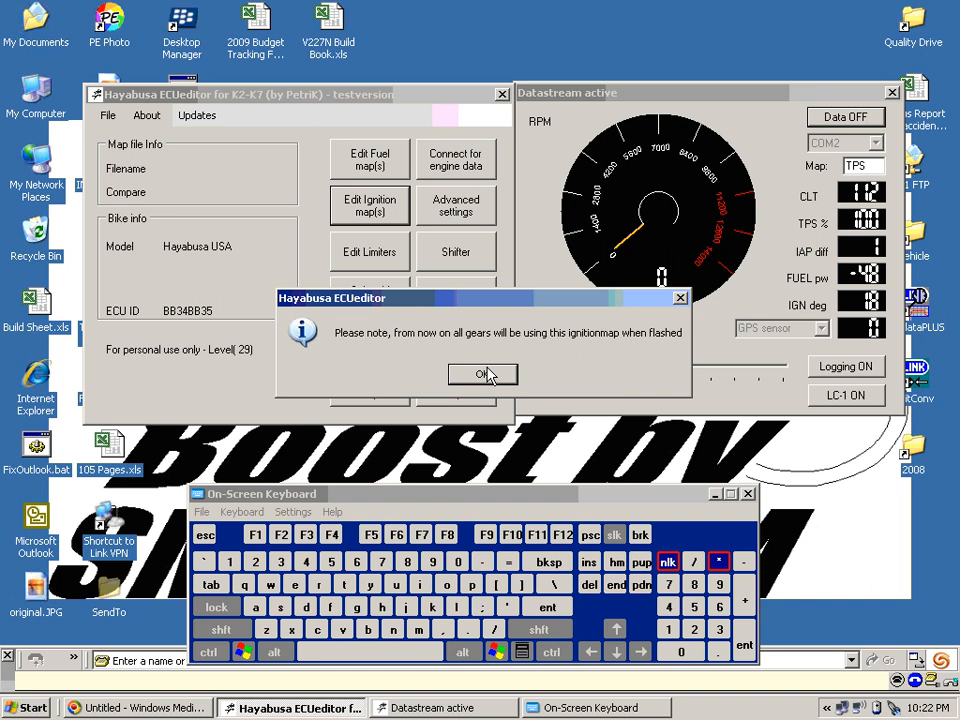
click(482, 374)
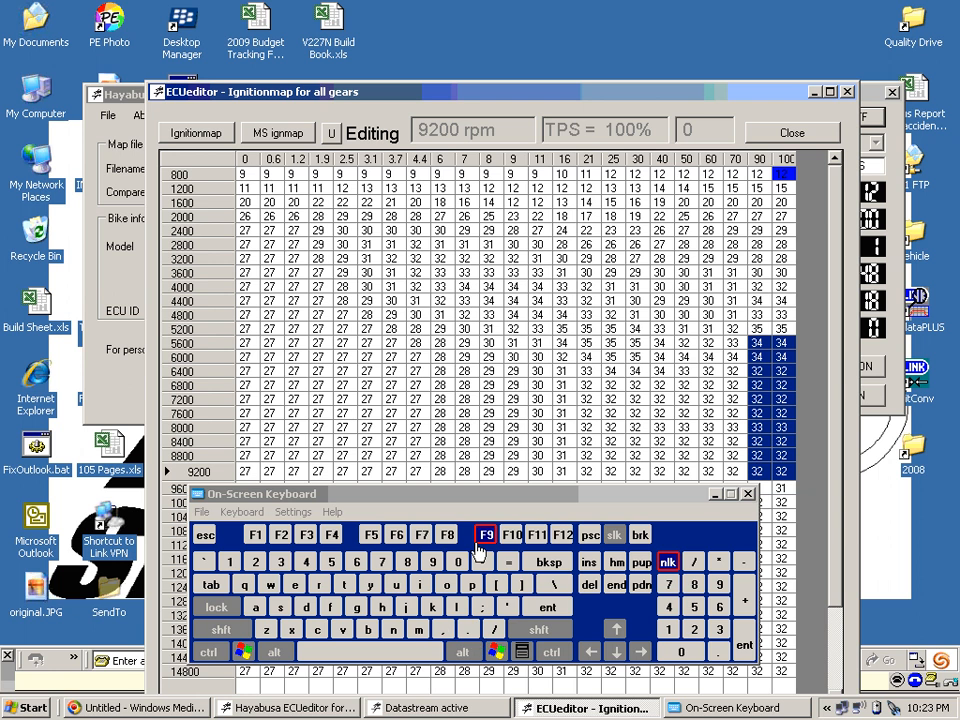
Retard the high-rpm full-throttle ignition cells by 3 steps via the on-screen keyboard
click(484, 560)
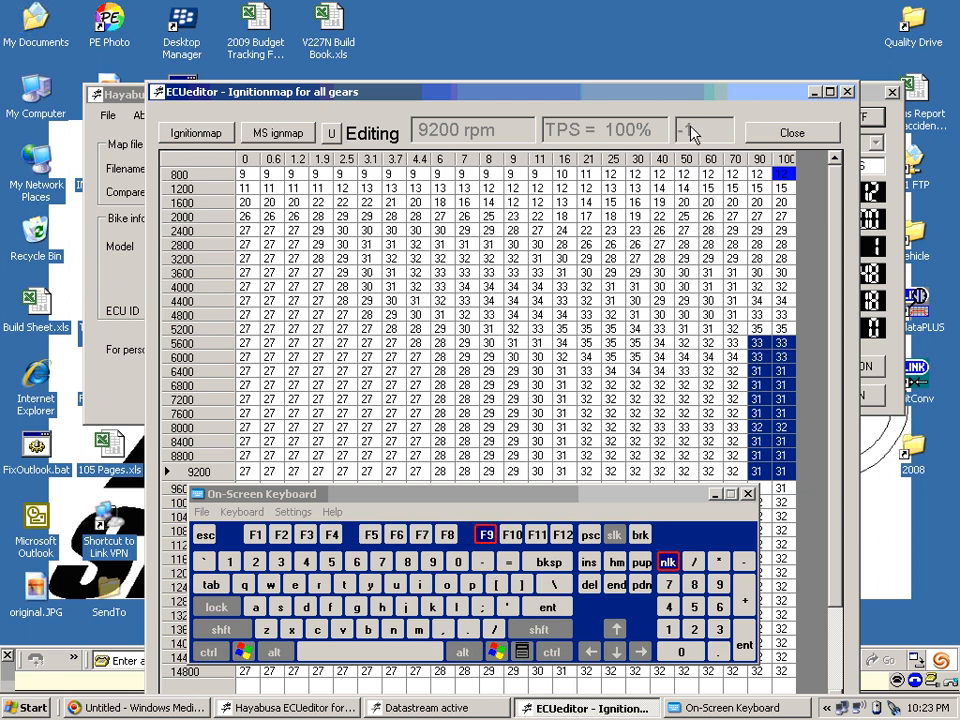
click(484, 560)
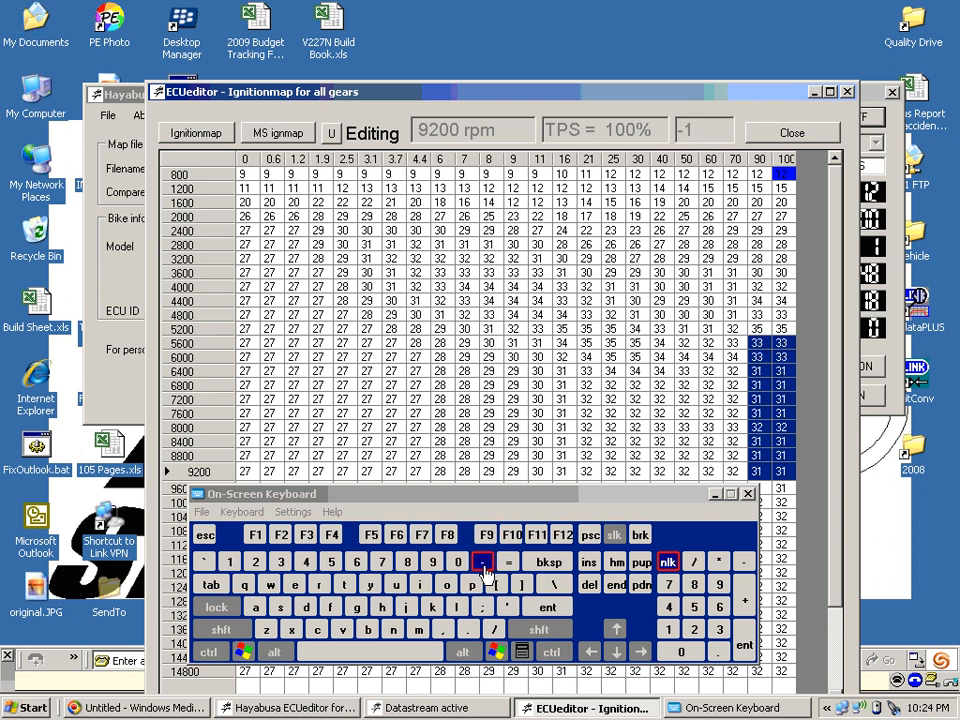
click(484, 560)
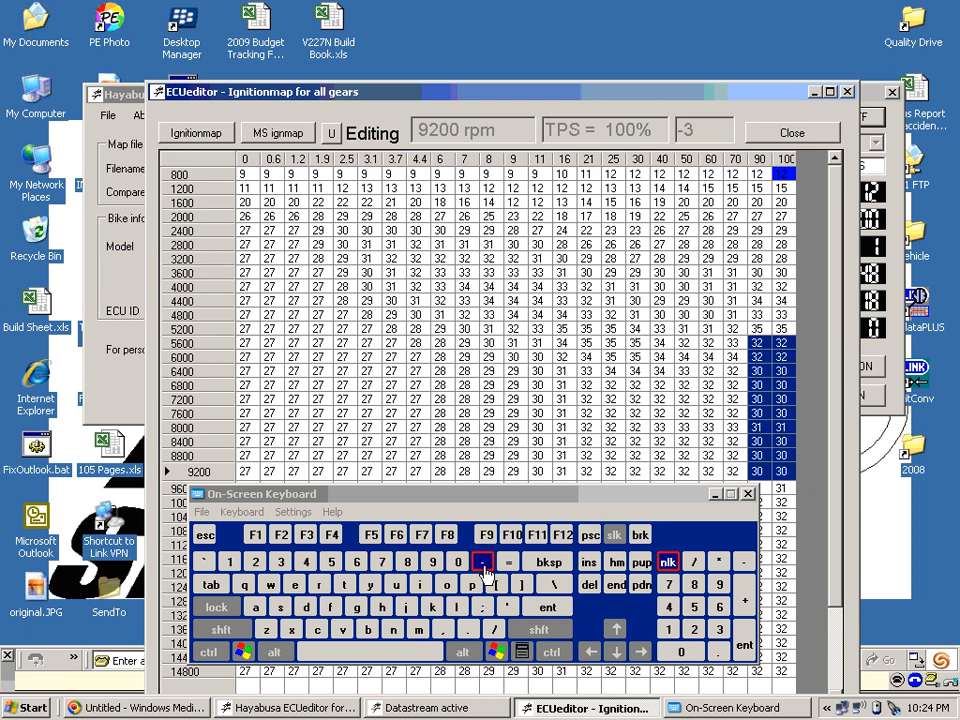
click(482, 560)
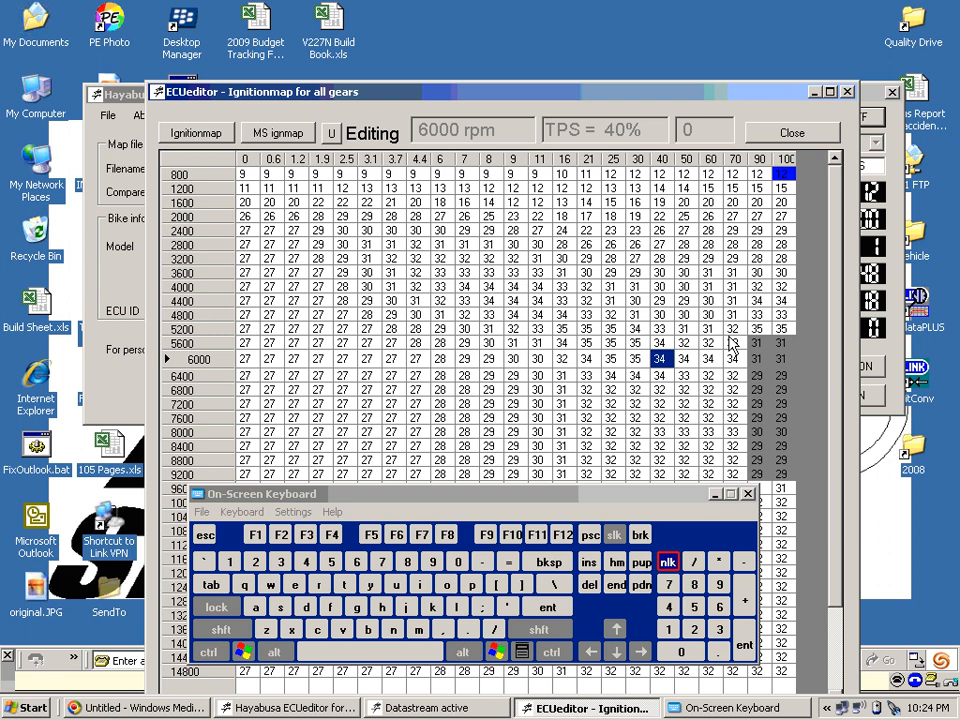
mouse_move(332, 118)
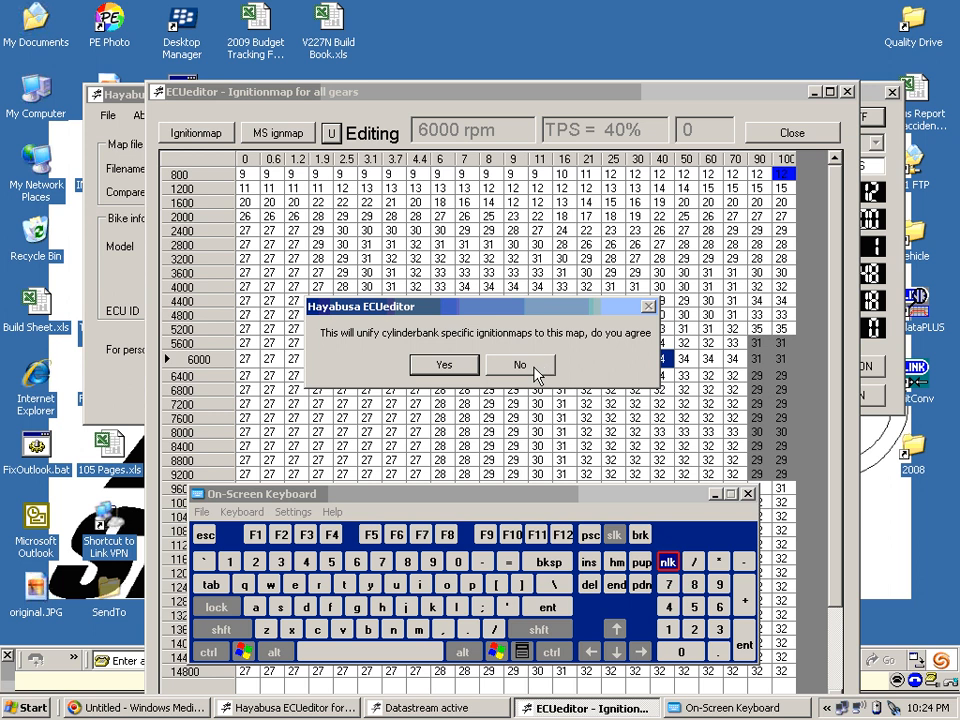
Decline unifying the cylinder-bank ignition maps and close the ignition map editor
click(444, 364)
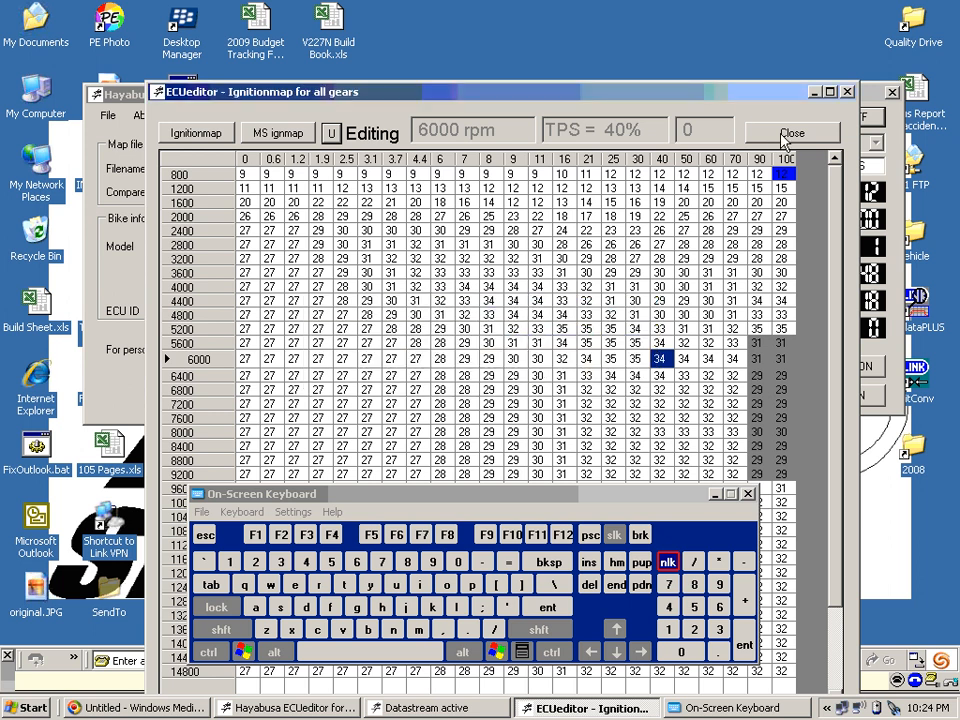
click(792, 132)
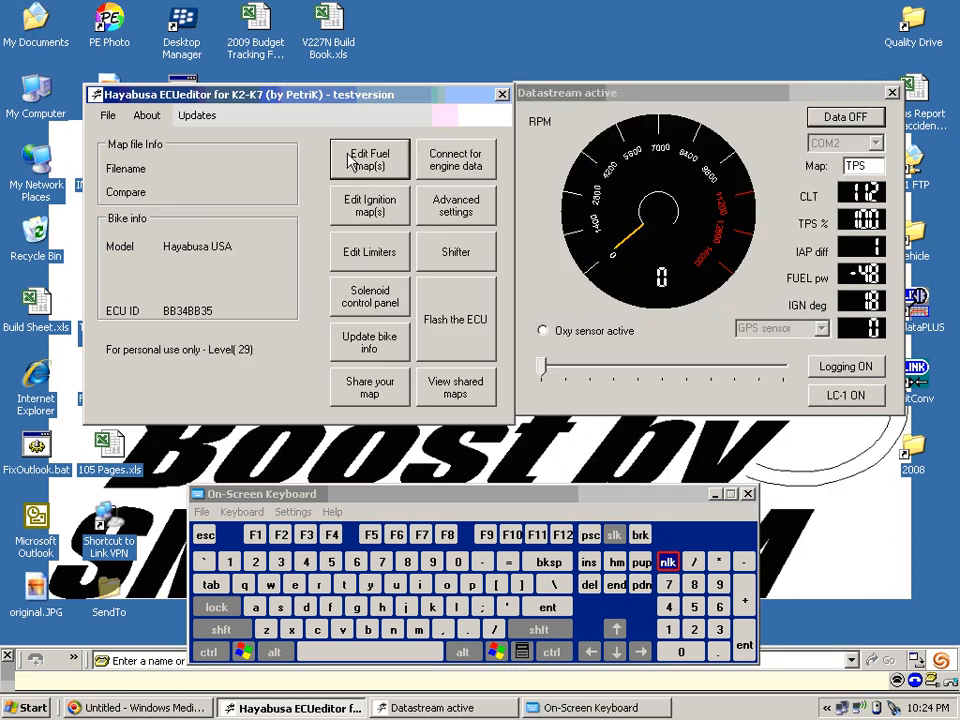
click(368, 158)
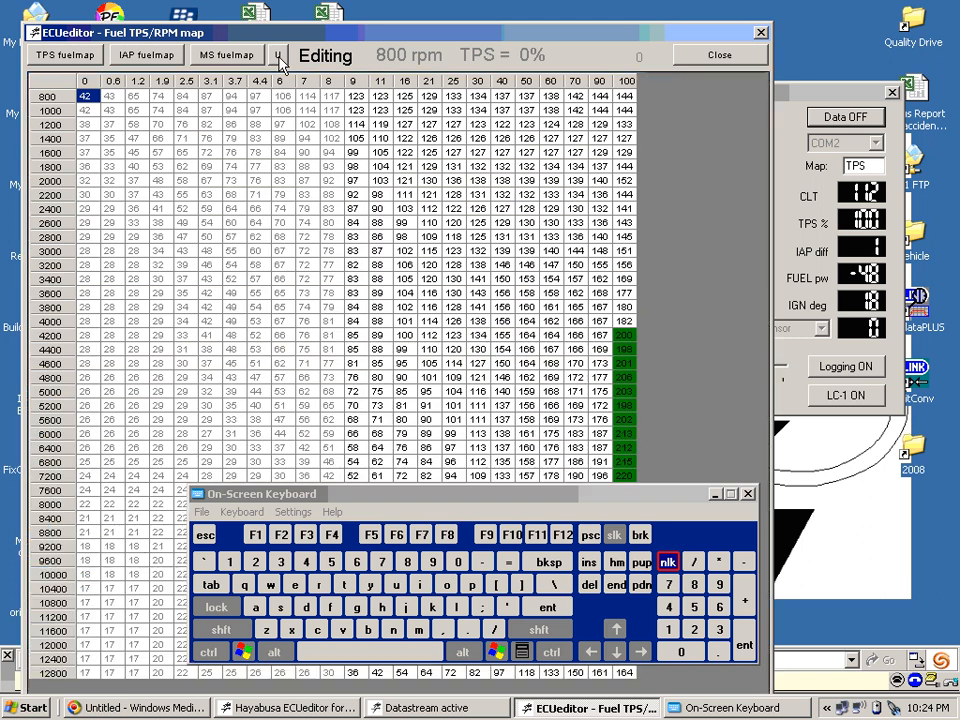
click(280, 56)
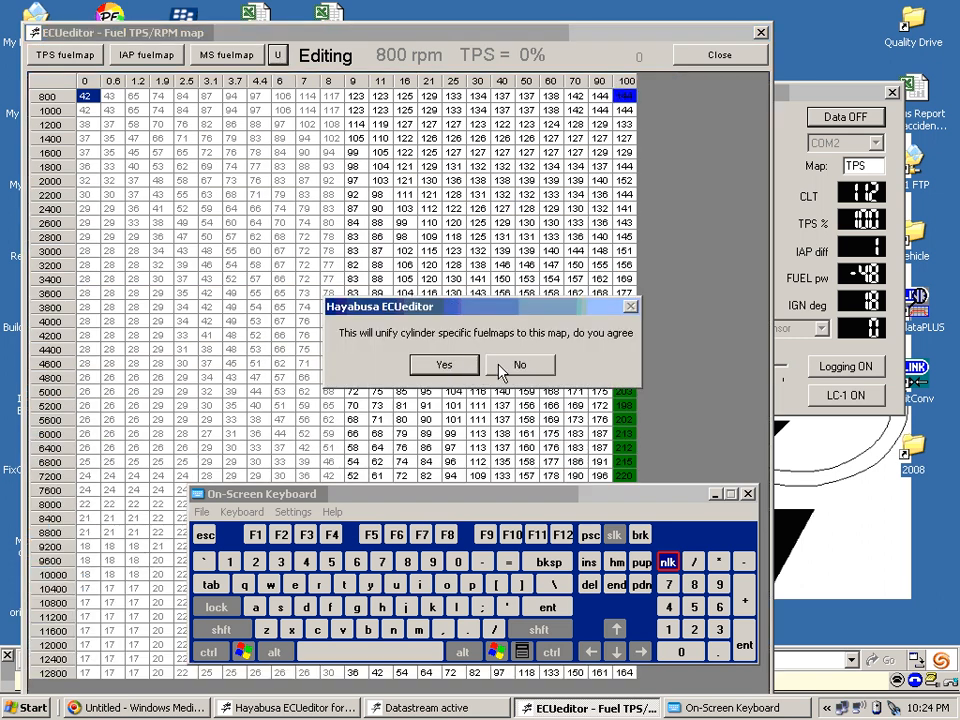
click(444, 364)
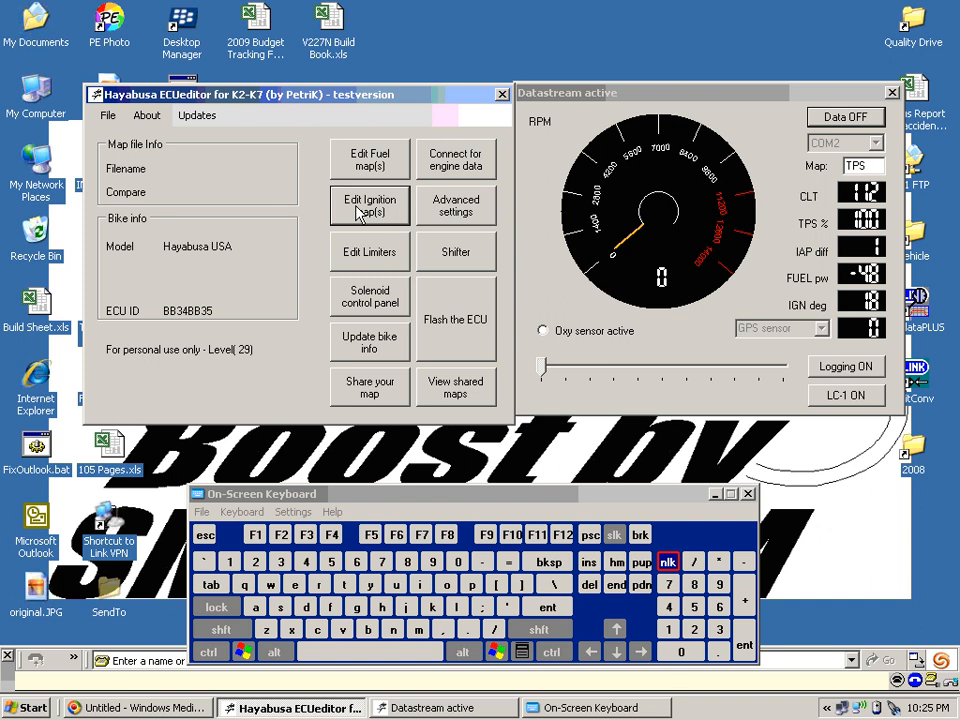
click(368, 204)
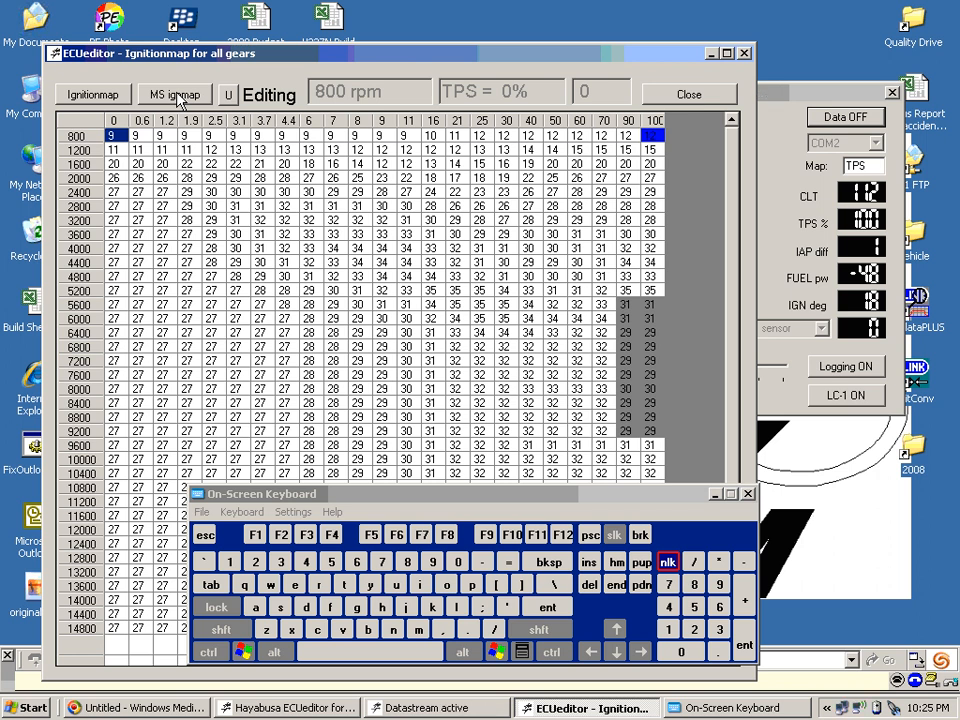
click(688, 94)
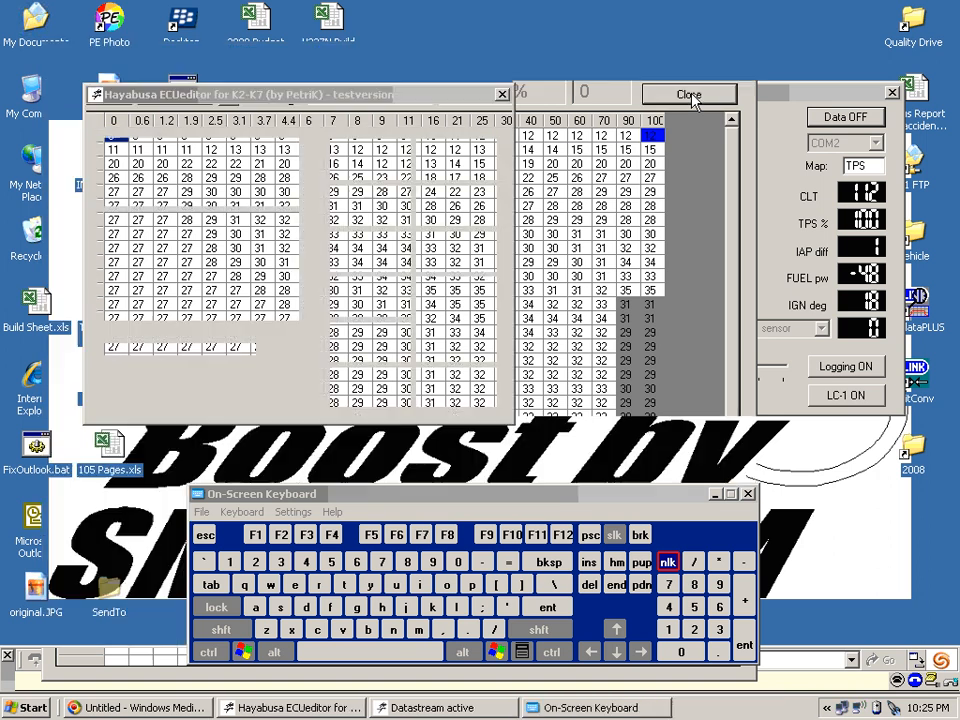
click(688, 94)
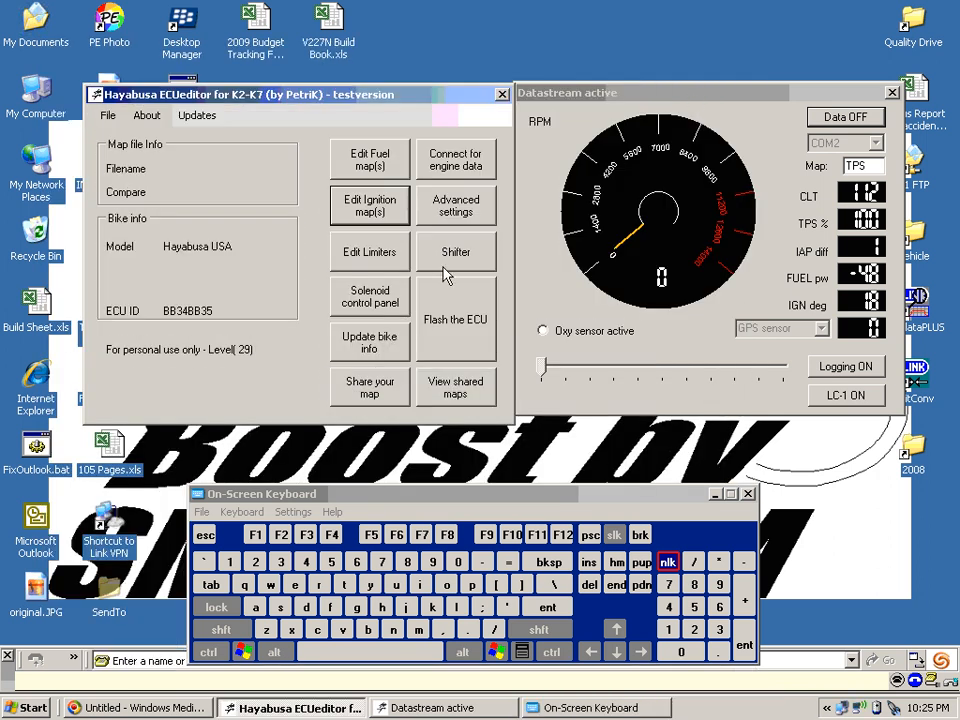